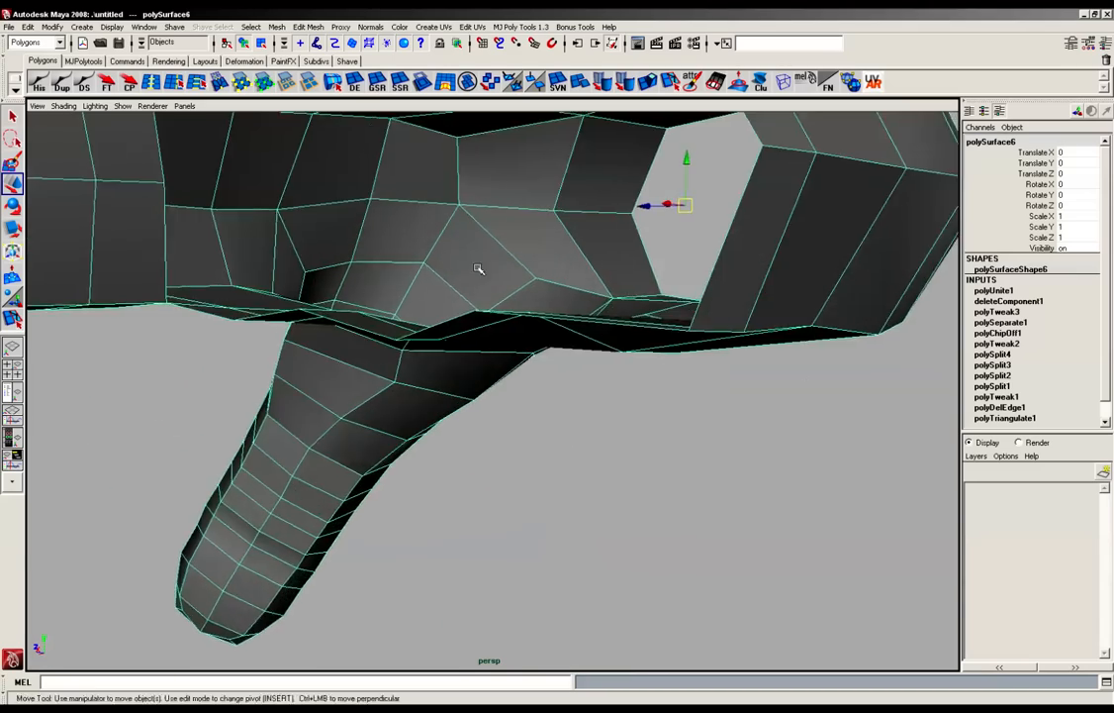
- Orbit into the gap under the finger base and show the Commands shelf
{"action": "left_click_drag", "start_coordinate": [480, 267], "coordinate": [460, 345]}
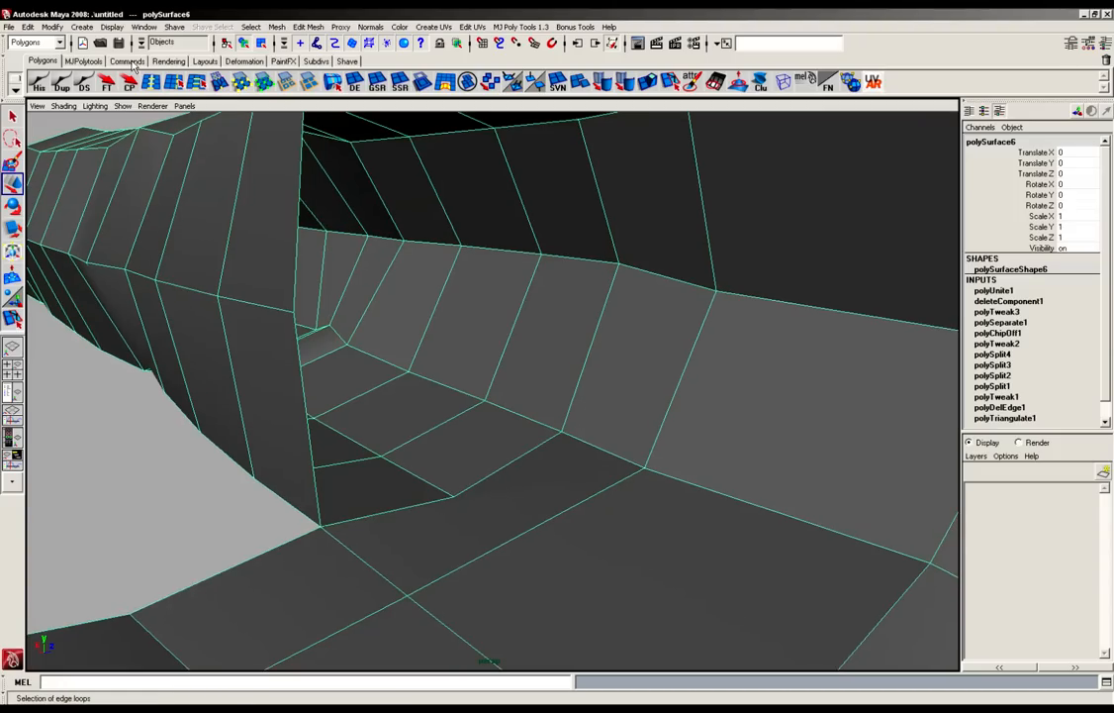
{"action": "left_click", "coordinate": [126, 60]}
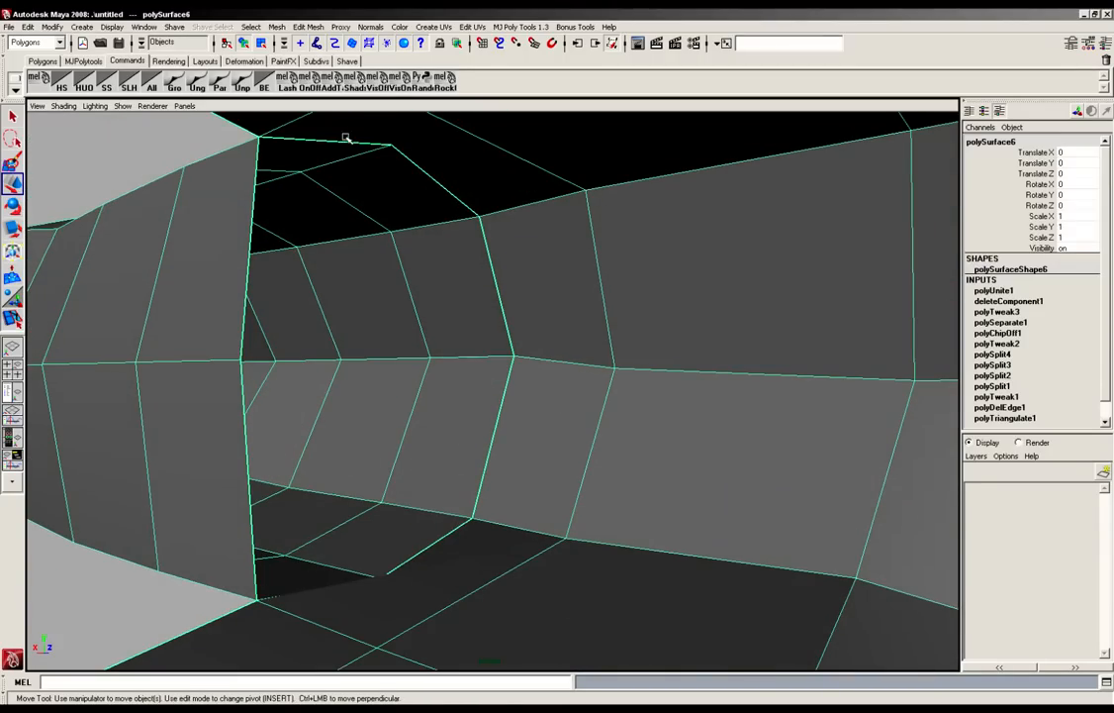
{"action": "mouse_move", "coordinate": [495, 215]}
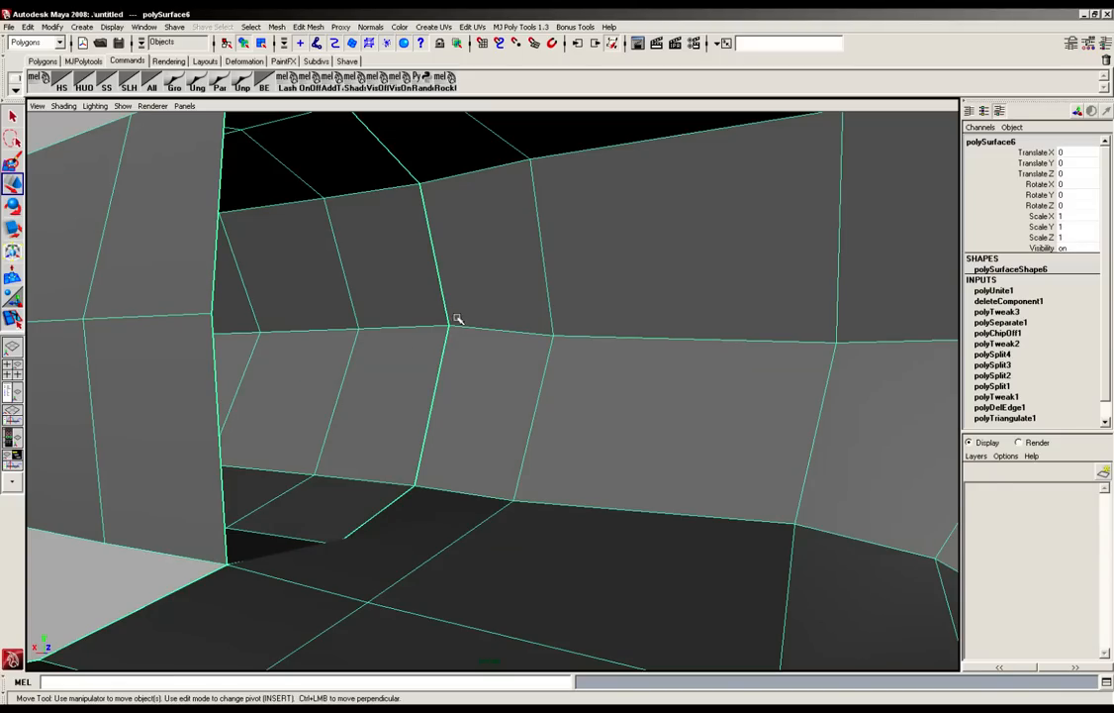
- Switch polySurface6 to vertex mode and collapse the finger-base vertices onto the palm
{"action": "right_click", "coordinate": [450, 325]}
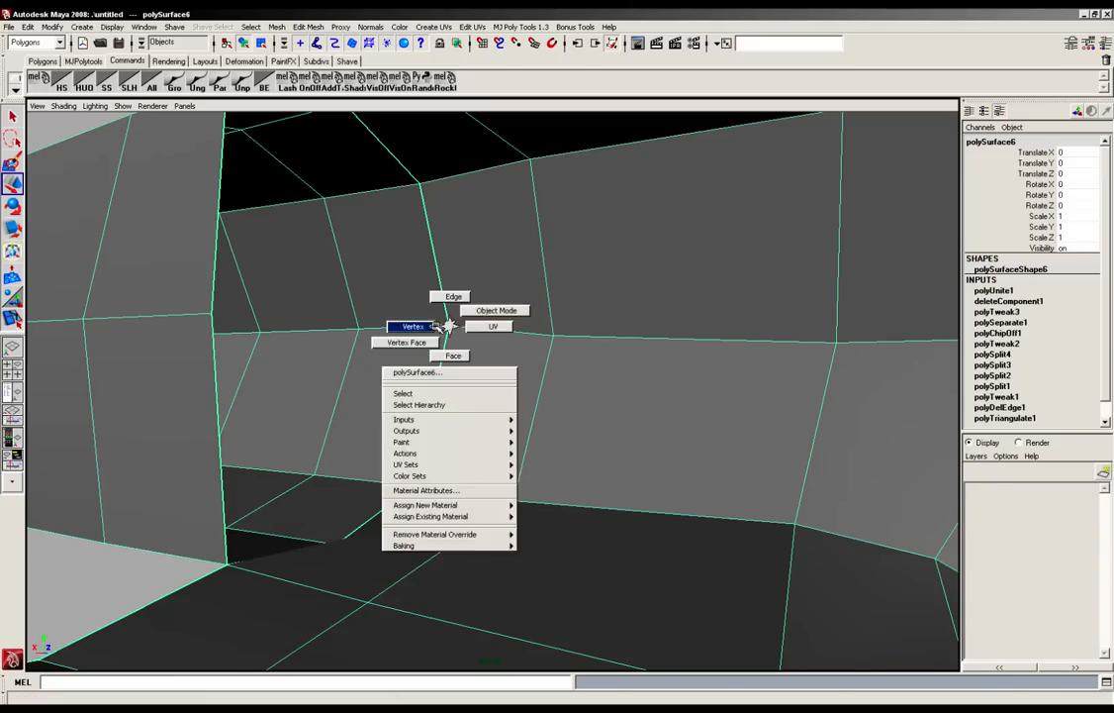
{"action": "left_click", "coordinate": [412, 326]}
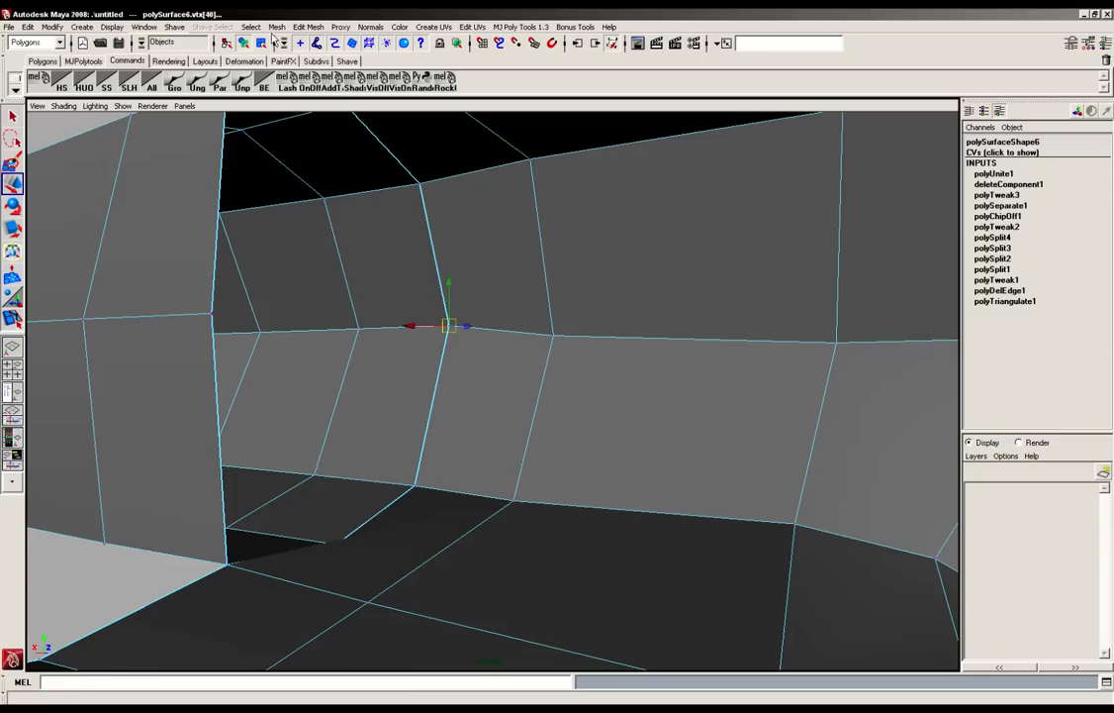
{"action": "left_click", "coordinate": [308, 26]}
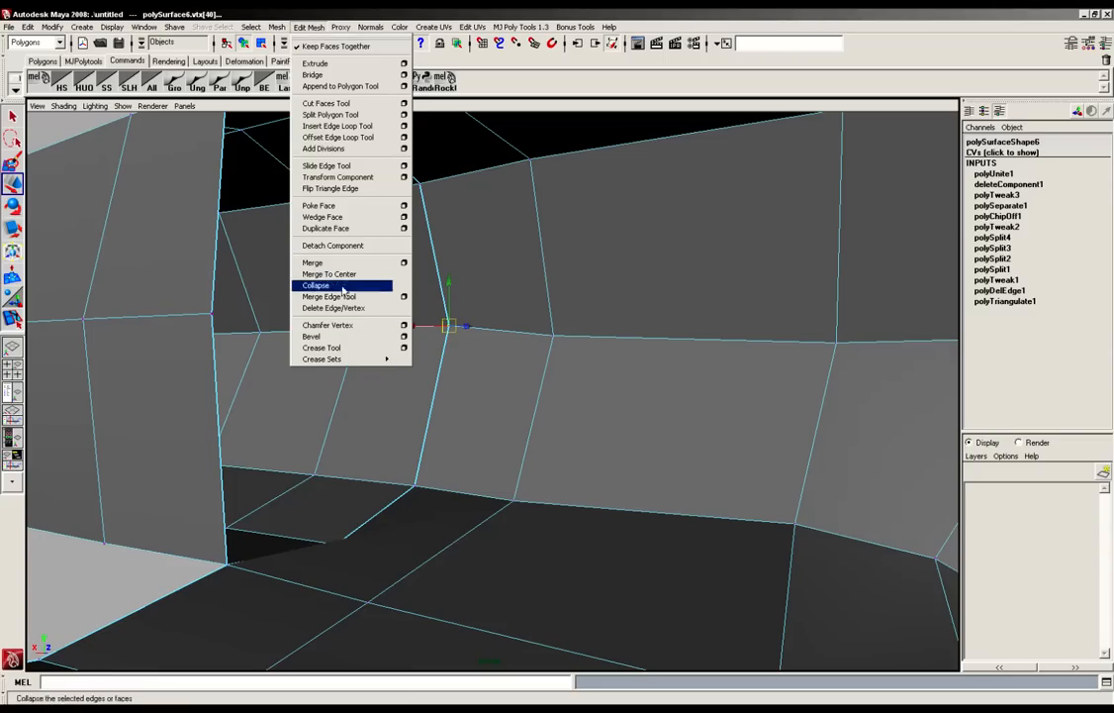
{"action": "left_click", "coordinate": [317, 285]}
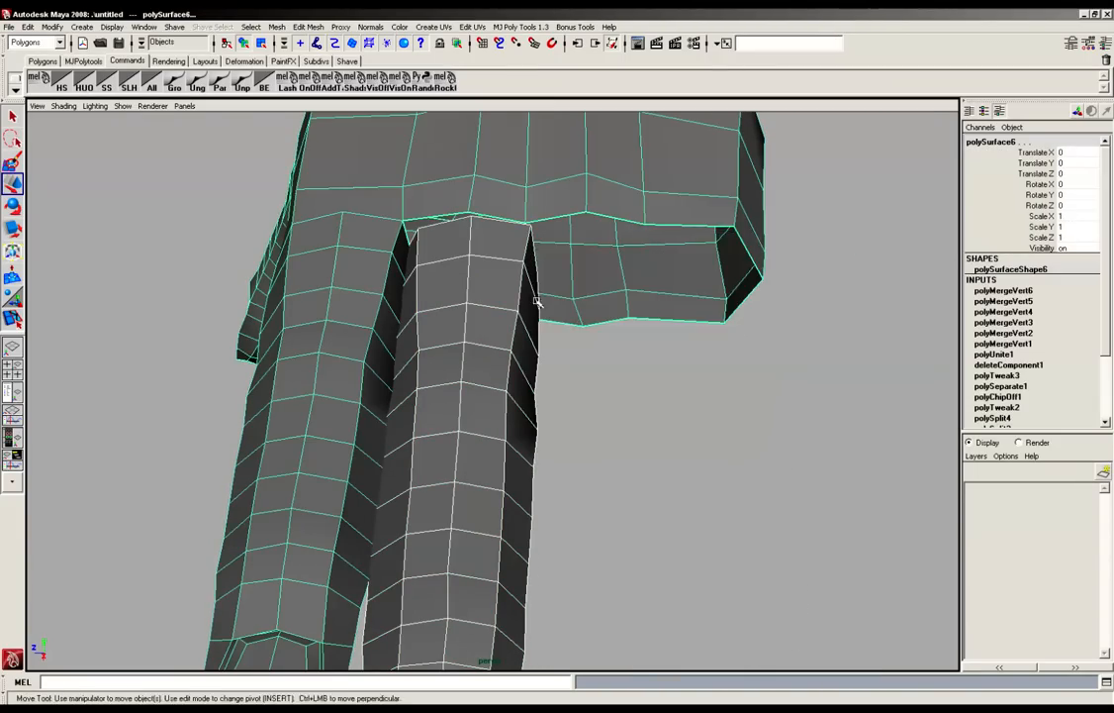
- Orbit to the next finger and marquee-select a vertex on its base edge
{"action": "left_click_drag", "start_coordinate": [539, 296], "coordinate": [542, 158]}
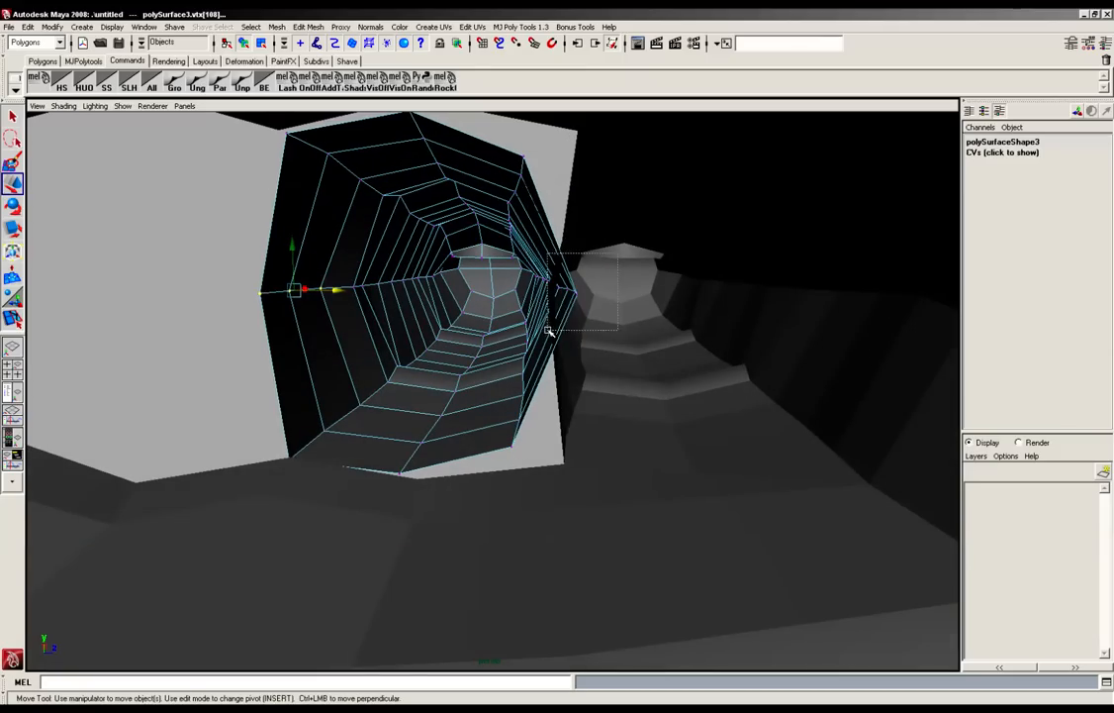
{"action": "left_click_drag", "start_coordinate": [549, 331], "coordinate": [559, 287]}
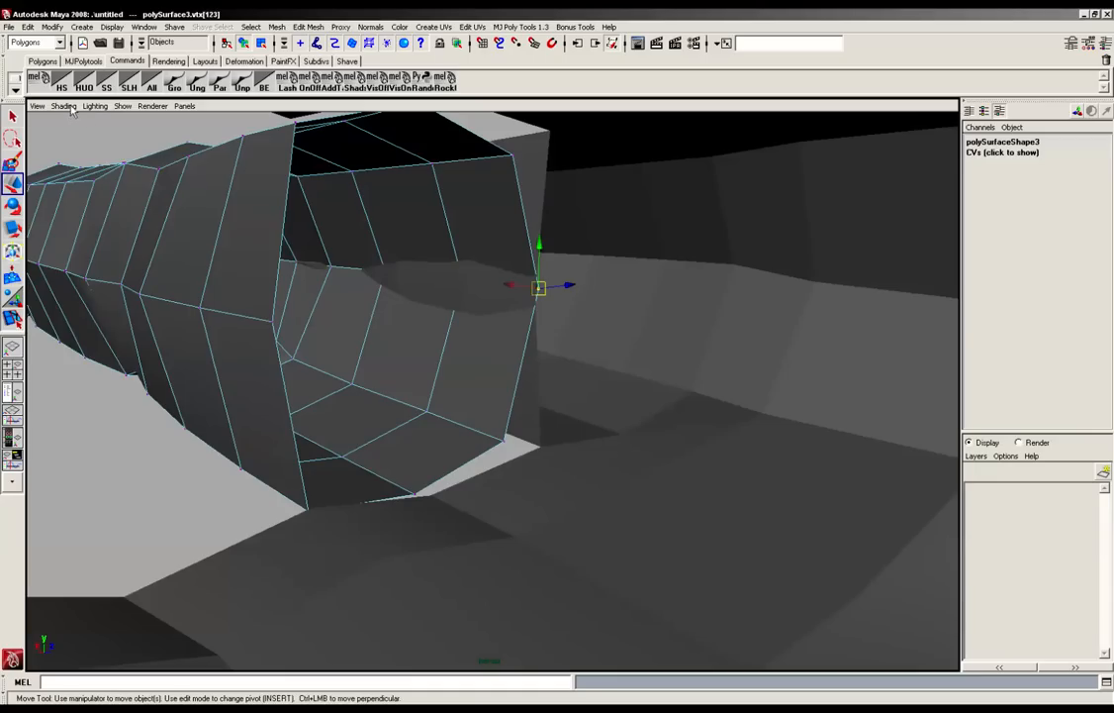
- Turn on X-Ray shading and move polySurface3's base corner vertices onto the palm opening corners
{"action": "left_click", "coordinate": [64, 106]}
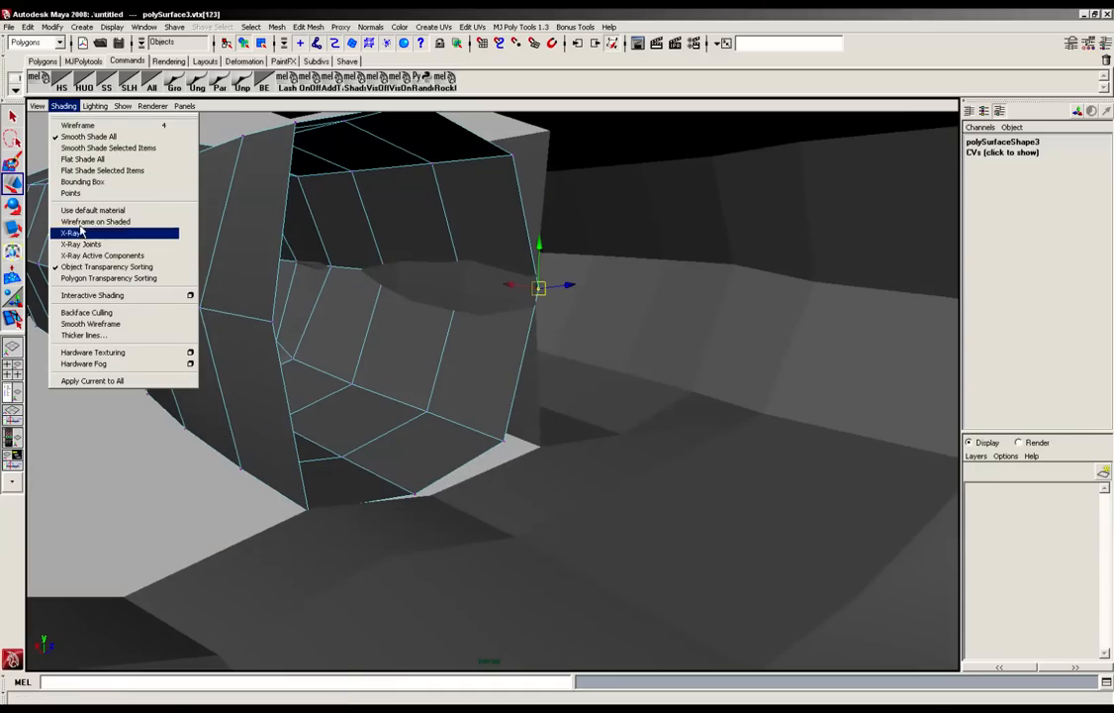
{"action": "left_click", "coordinate": [75, 233]}
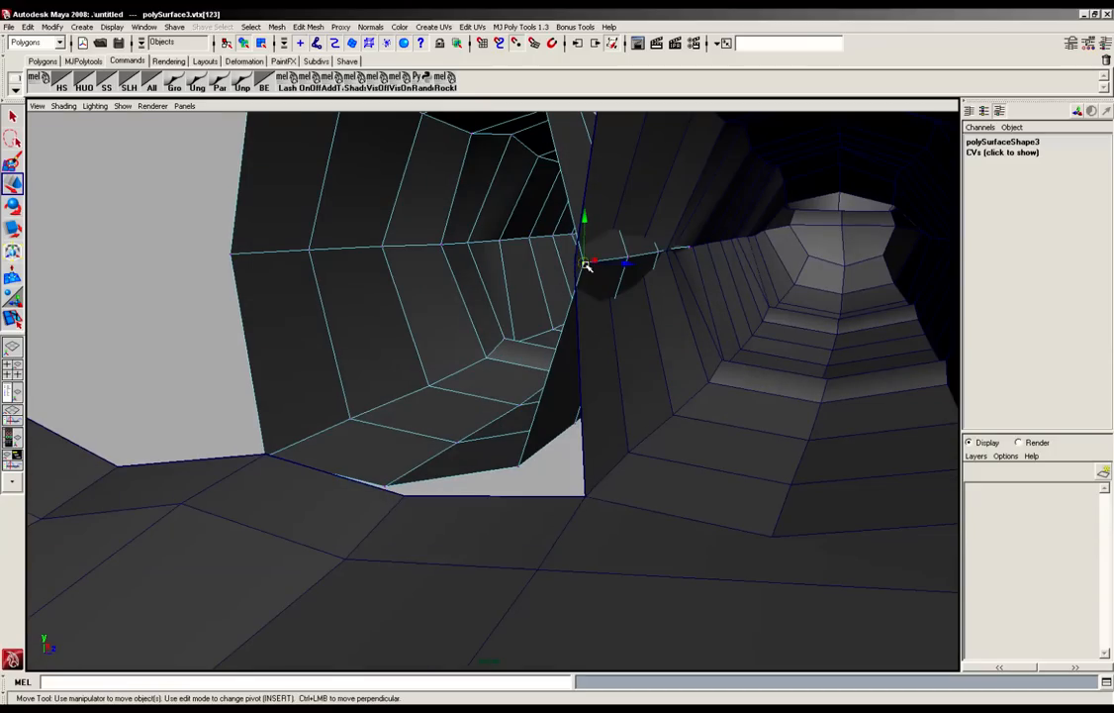
{"action": "left_click_drag", "start_coordinate": [589, 262], "coordinate": [574, 262]}
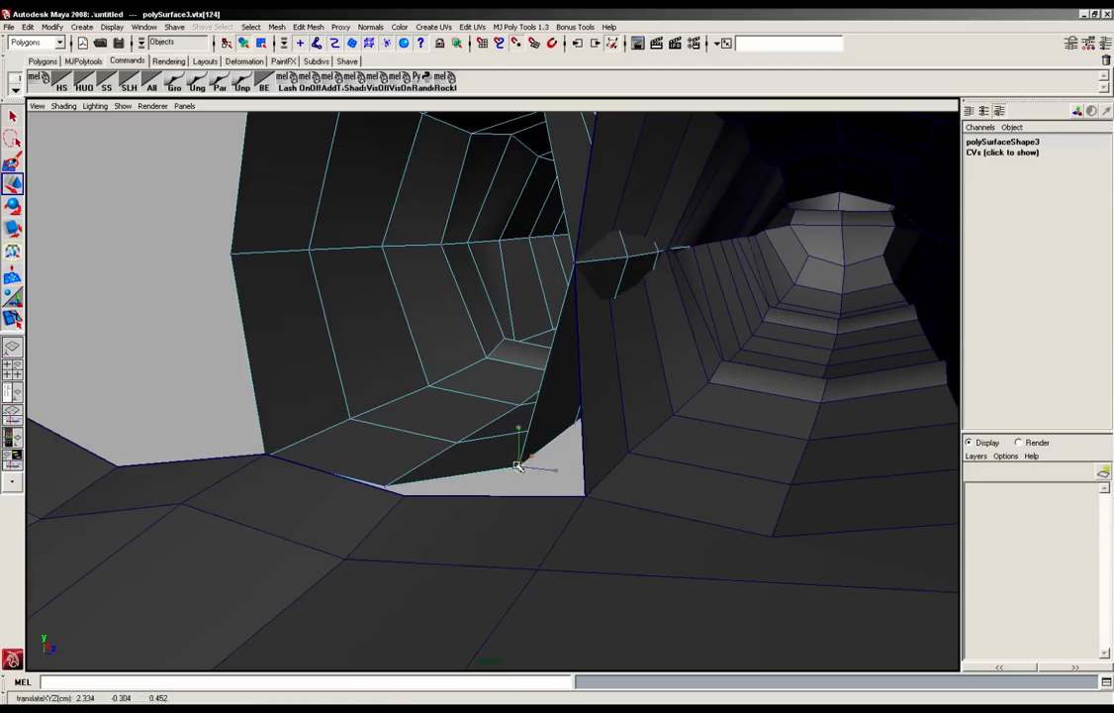
{"action": "left_click_drag", "start_coordinate": [520, 460], "coordinate": [262, 455]}
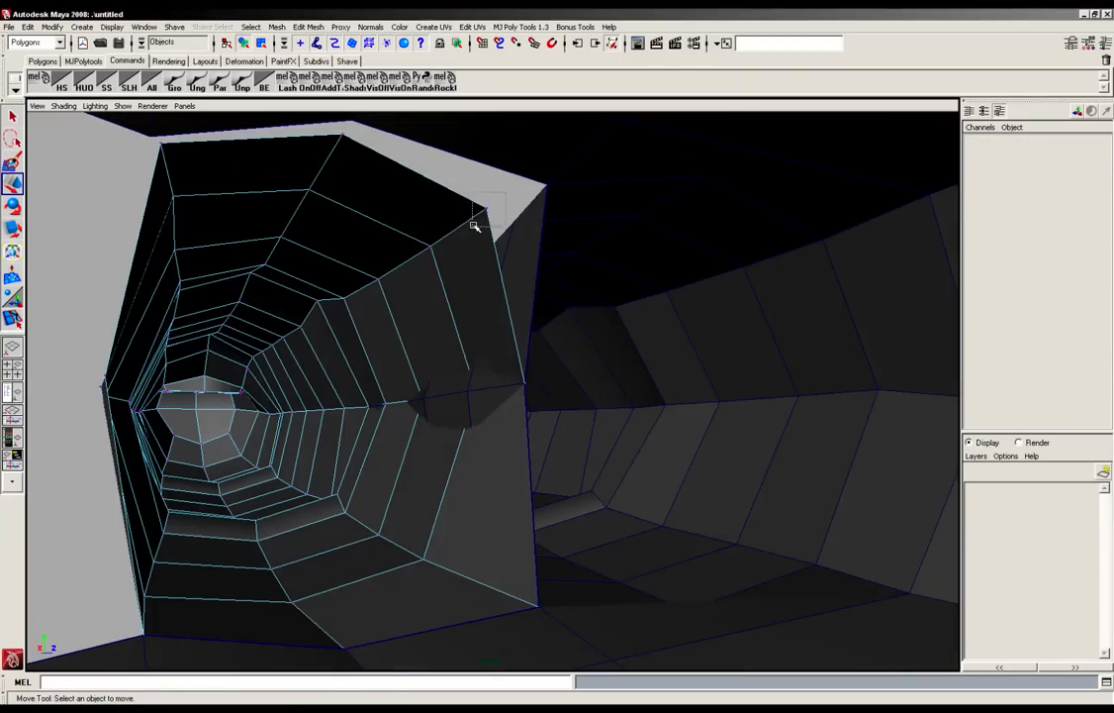
{"action": "left_click", "coordinate": [478, 212]}
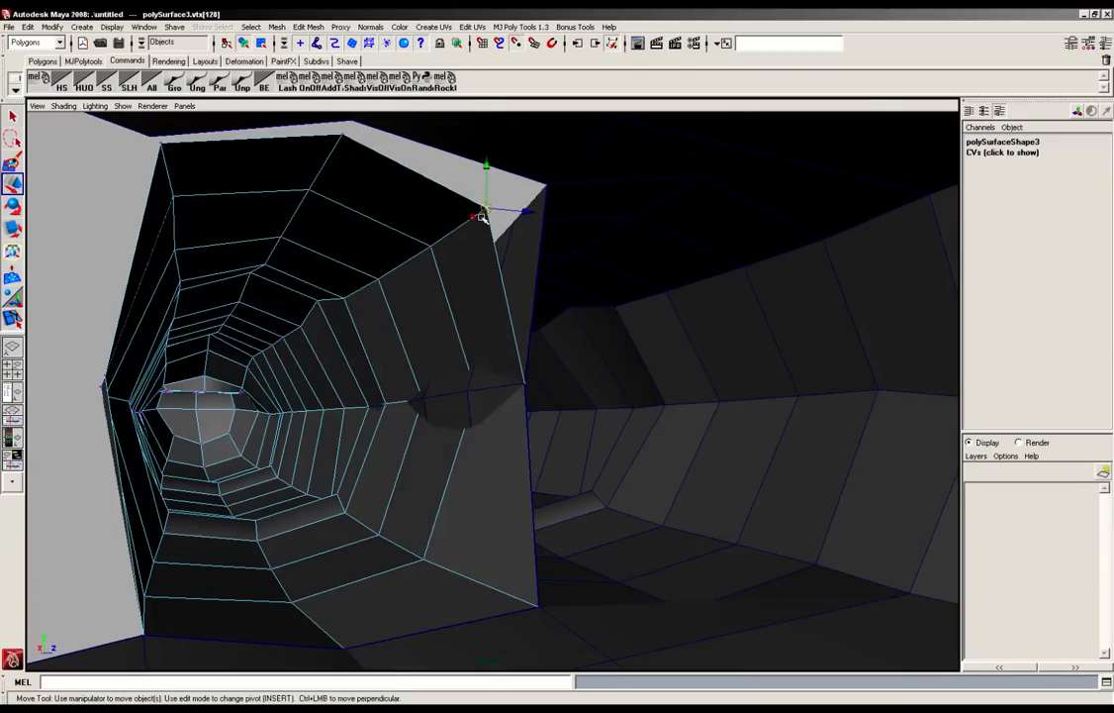
{"action": "left_click_drag", "start_coordinate": [482, 216], "coordinate": [548, 185]}
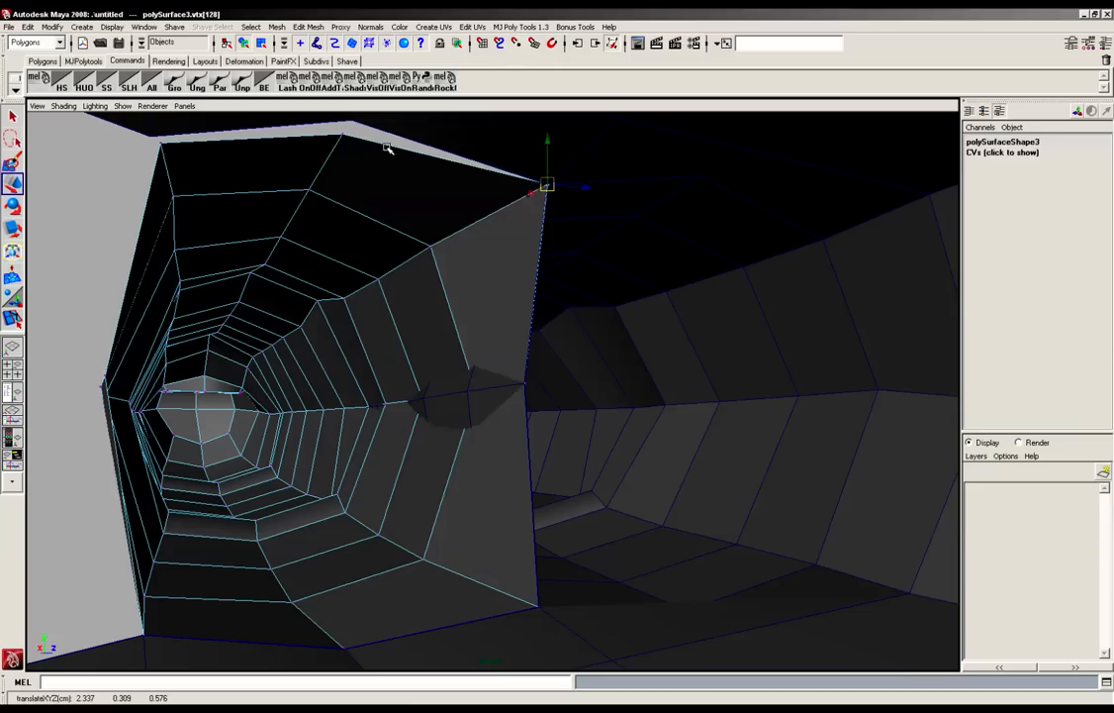
{"action": "left_click_drag", "start_coordinate": [547, 184], "coordinate": [158, 148]}
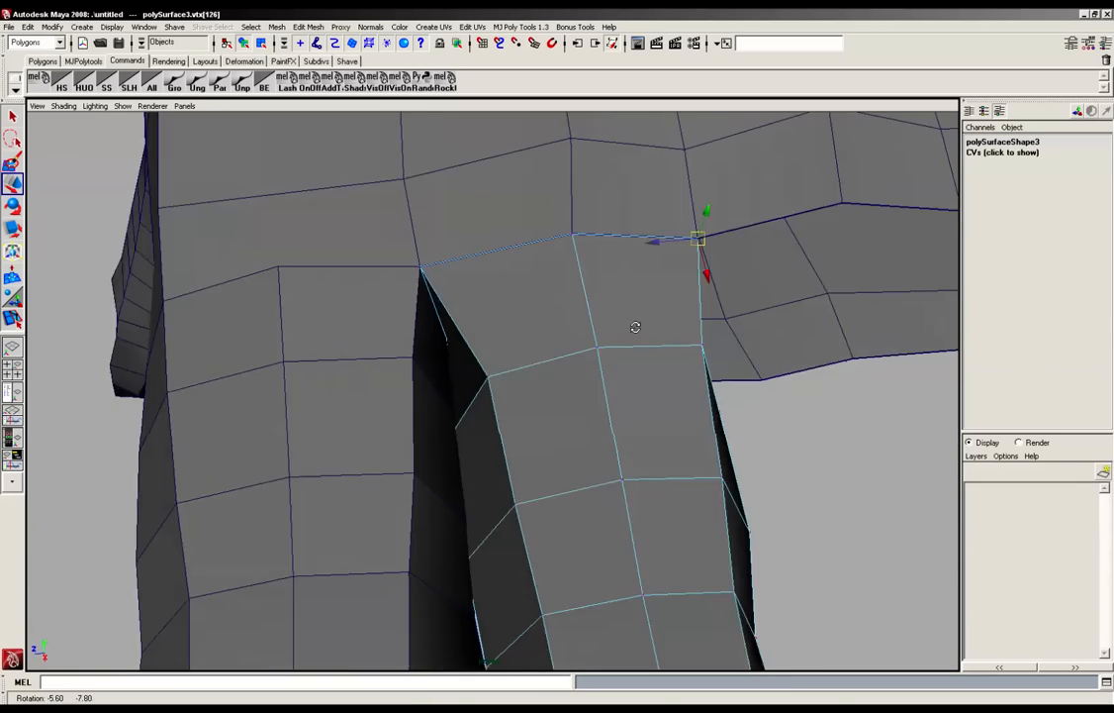
- Orbit the view around the second finger's joint with the palm
{"action": "left_click_drag", "start_coordinate": [636, 327], "coordinate": [539, 333]}
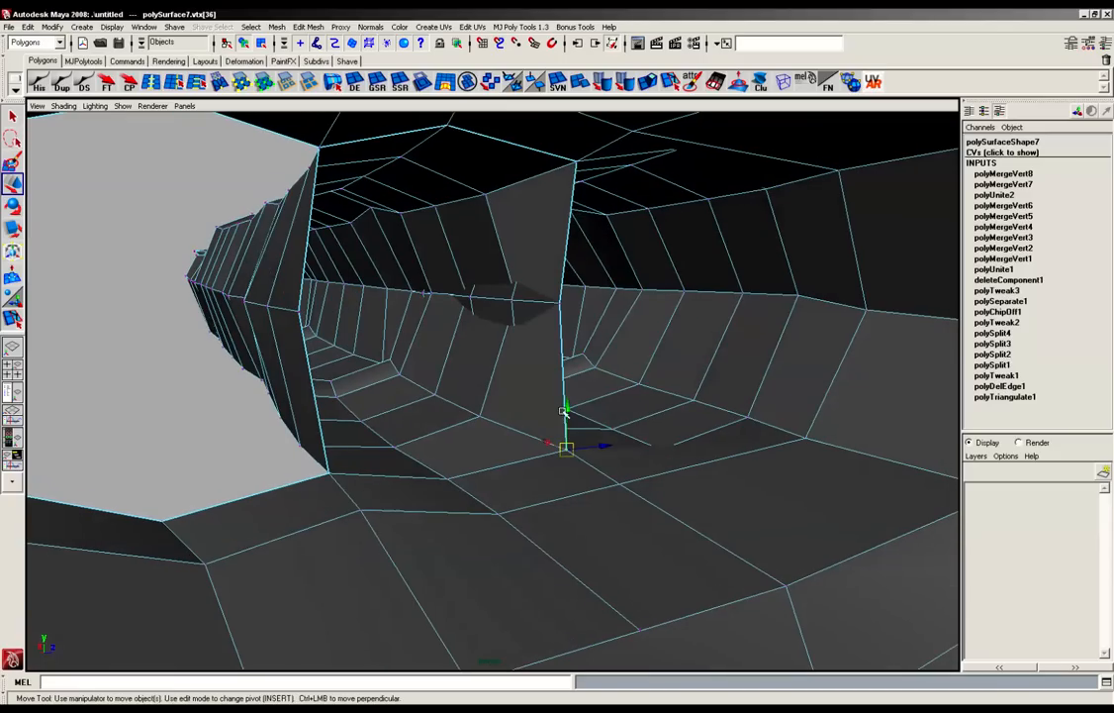
- Move the two remaining base vertices onto their matching palm edge vertices
{"action": "left_click_drag", "start_coordinate": [567, 448], "coordinate": [570, 232]}
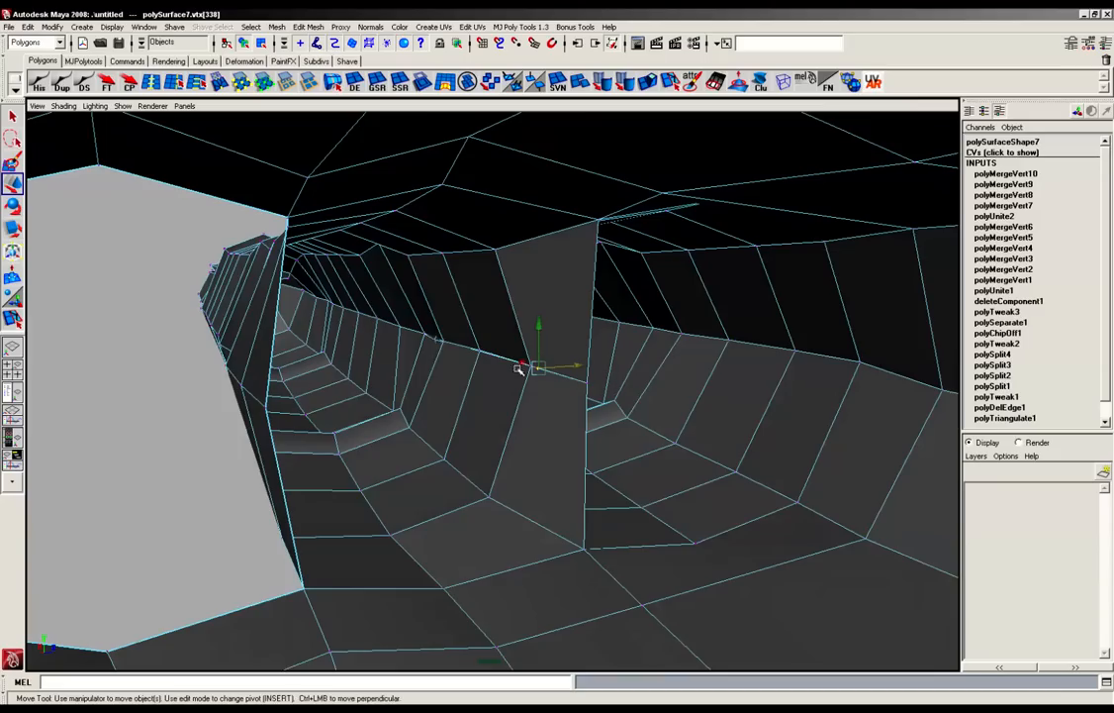
{"action": "left_click_drag", "start_coordinate": [535, 367], "coordinate": [460, 341]}
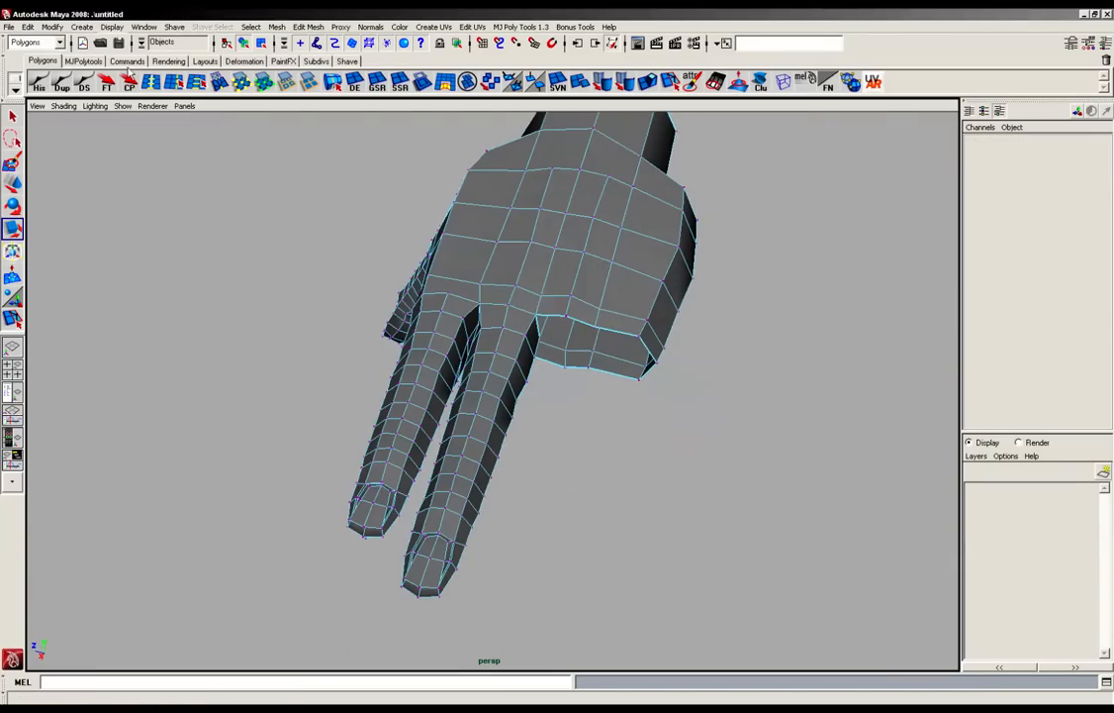
- Select the whole polySurface7 hand mesh
{"action": "left_click", "coordinate": [127, 61]}
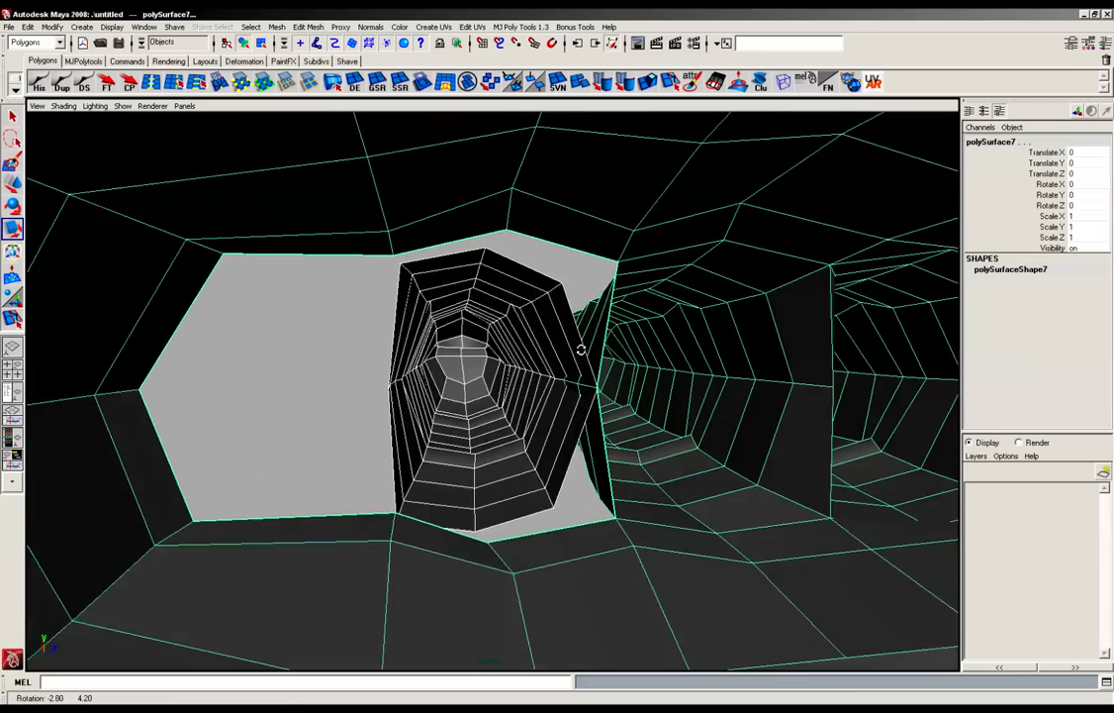
- Snap the third finger's base vertices onto the palm opening's corners and edges
{"action": "left_click_drag", "start_coordinate": [584, 346], "coordinate": [535, 306]}
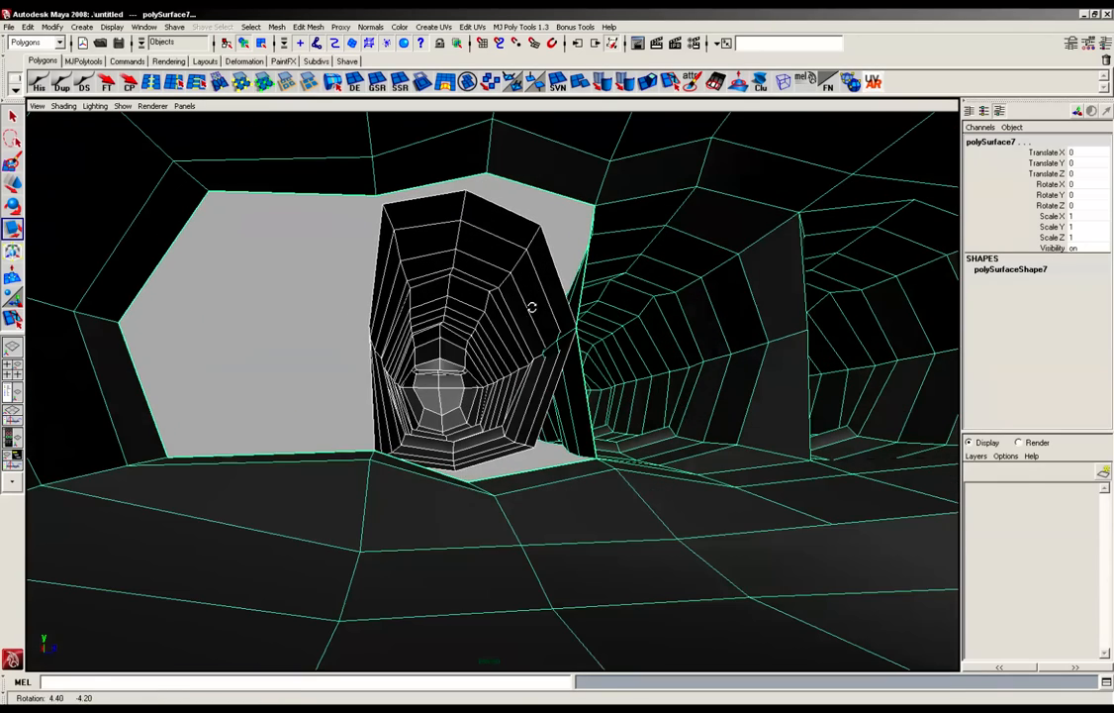
{"action": "mouse_move", "coordinate": [467, 82]}
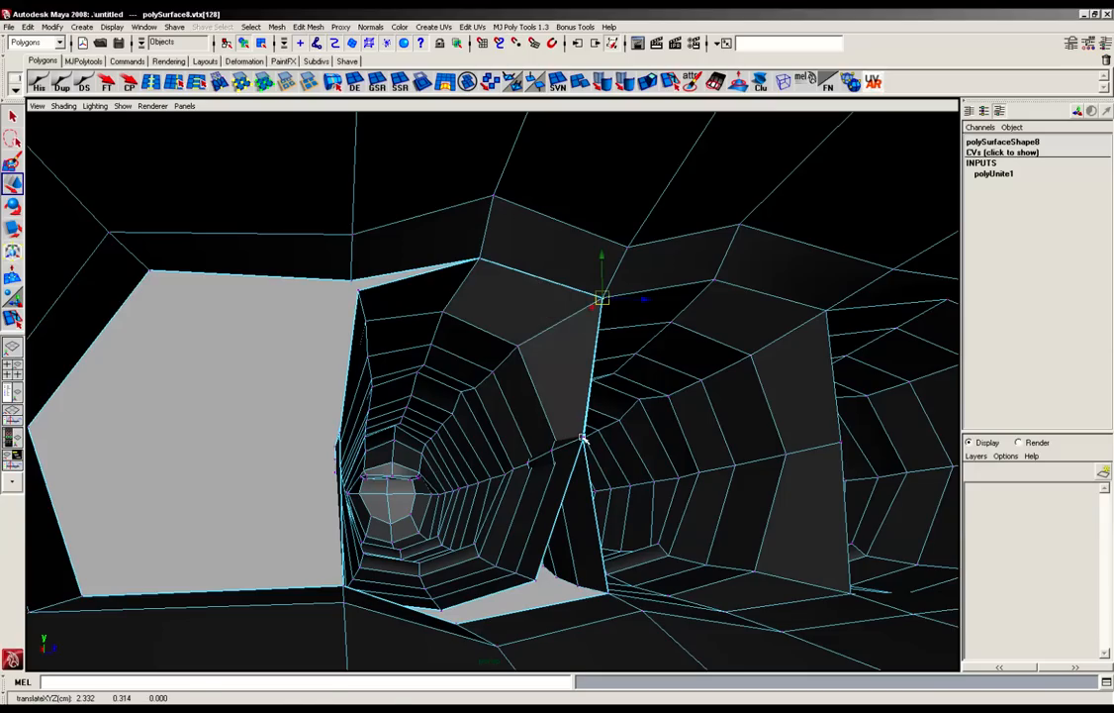
{"action": "left_click_drag", "start_coordinate": [600, 297], "coordinate": [581, 435]}
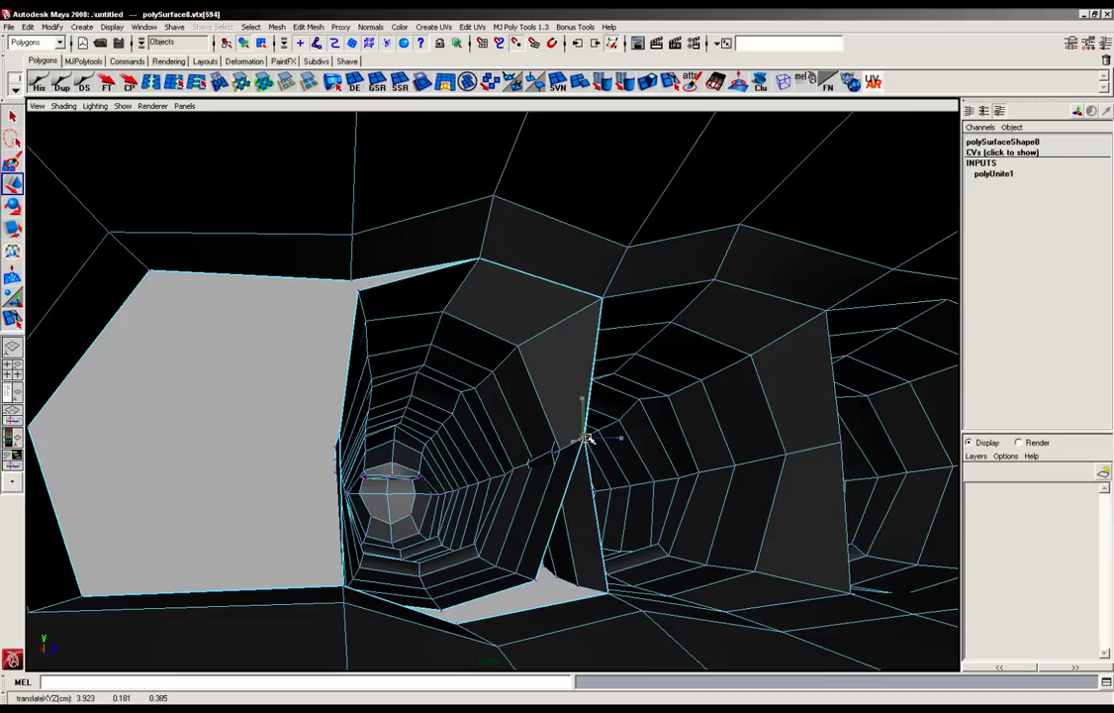
{"action": "left_click_drag", "start_coordinate": [584, 436], "coordinate": [609, 594]}
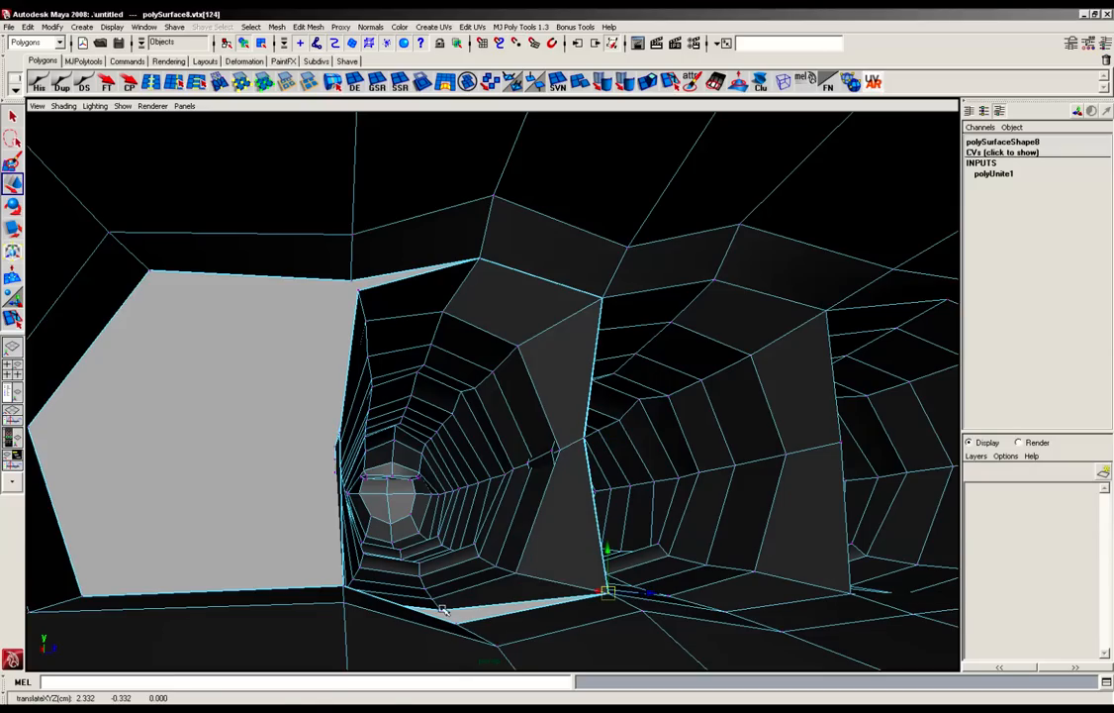
{"action": "left_click_drag", "start_coordinate": [608, 594], "coordinate": [455, 623]}
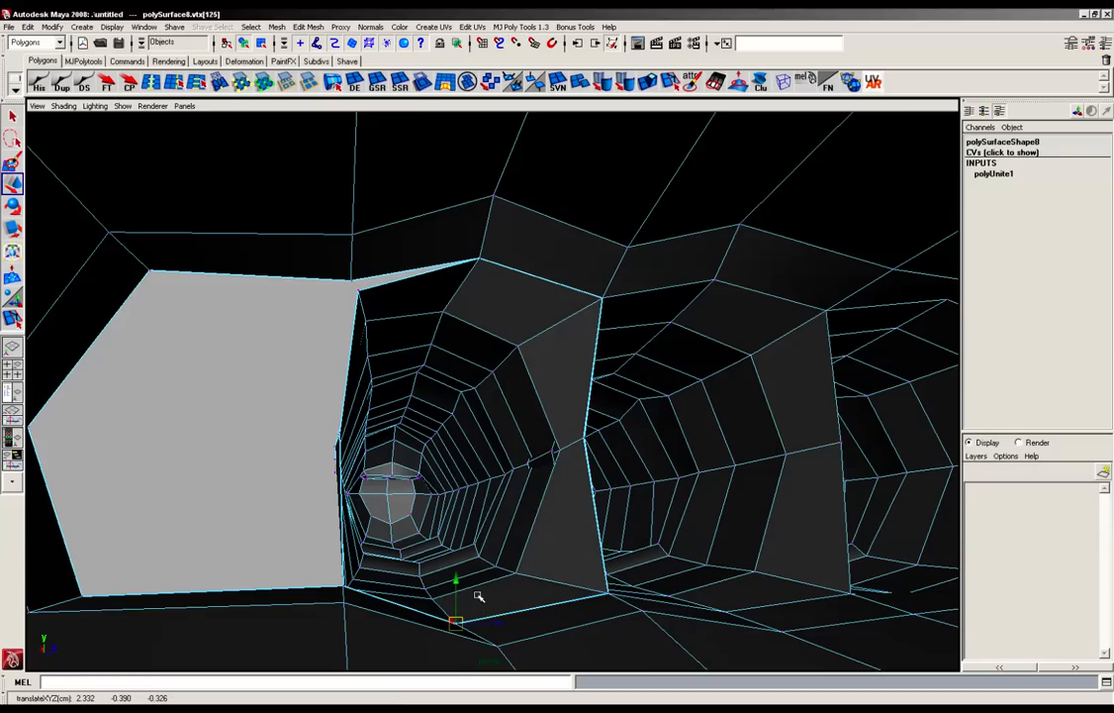
{"action": "left_click_drag", "start_coordinate": [475, 594], "coordinate": [353, 490]}
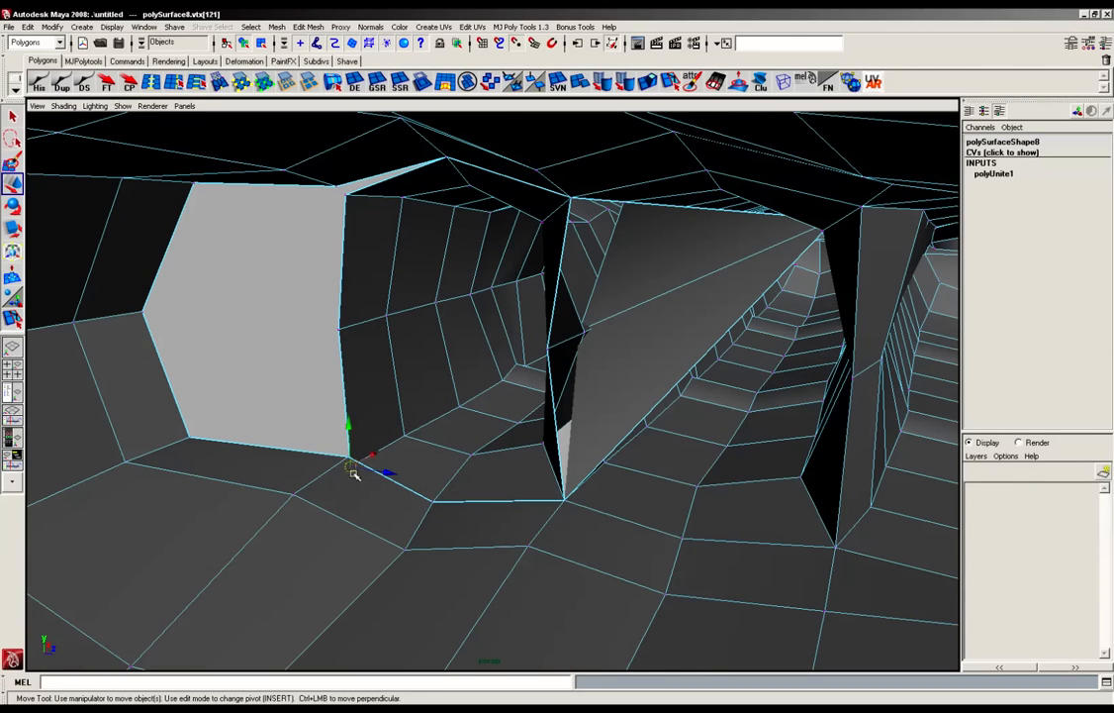
{"action": "left_click_drag", "start_coordinate": [354, 472], "coordinate": [399, 462]}
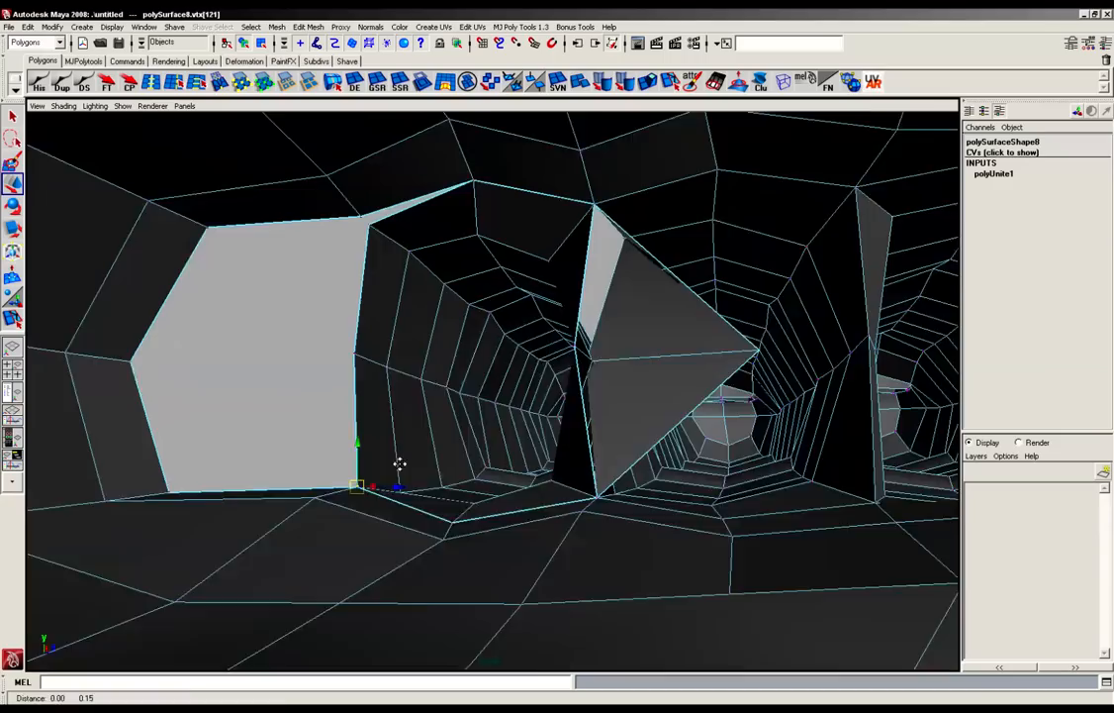
{"action": "left_click_drag", "start_coordinate": [396, 485], "coordinate": [357, 287]}
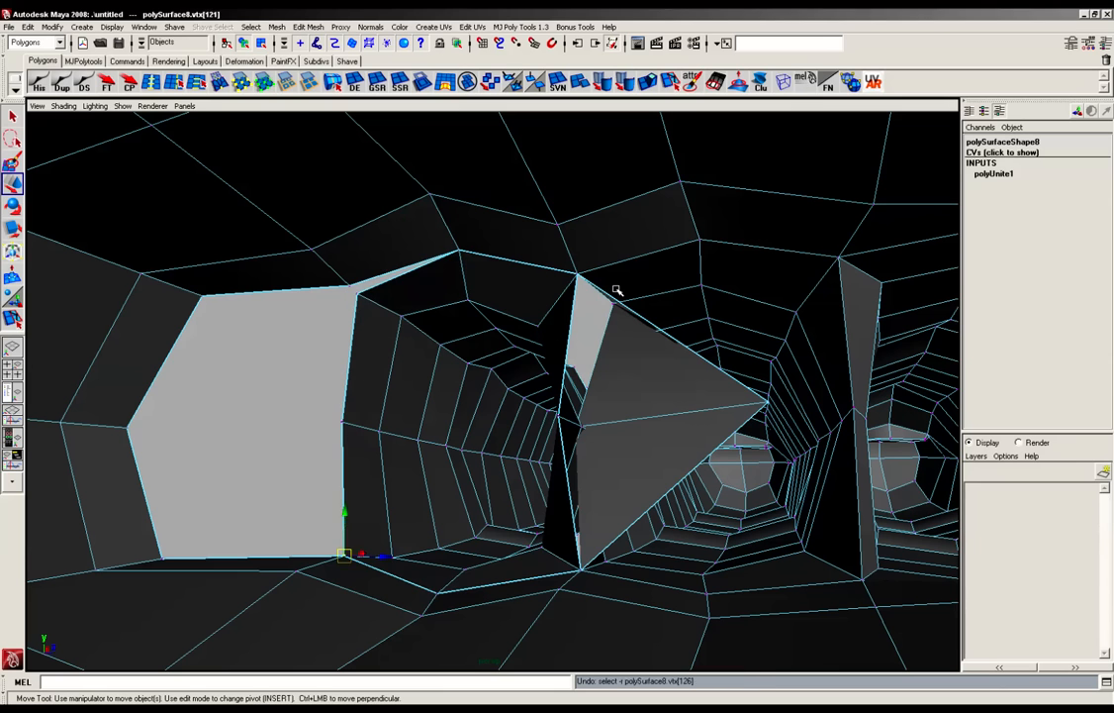
{"action": "left_click_drag", "start_coordinate": [343, 553], "coordinate": [557, 416]}
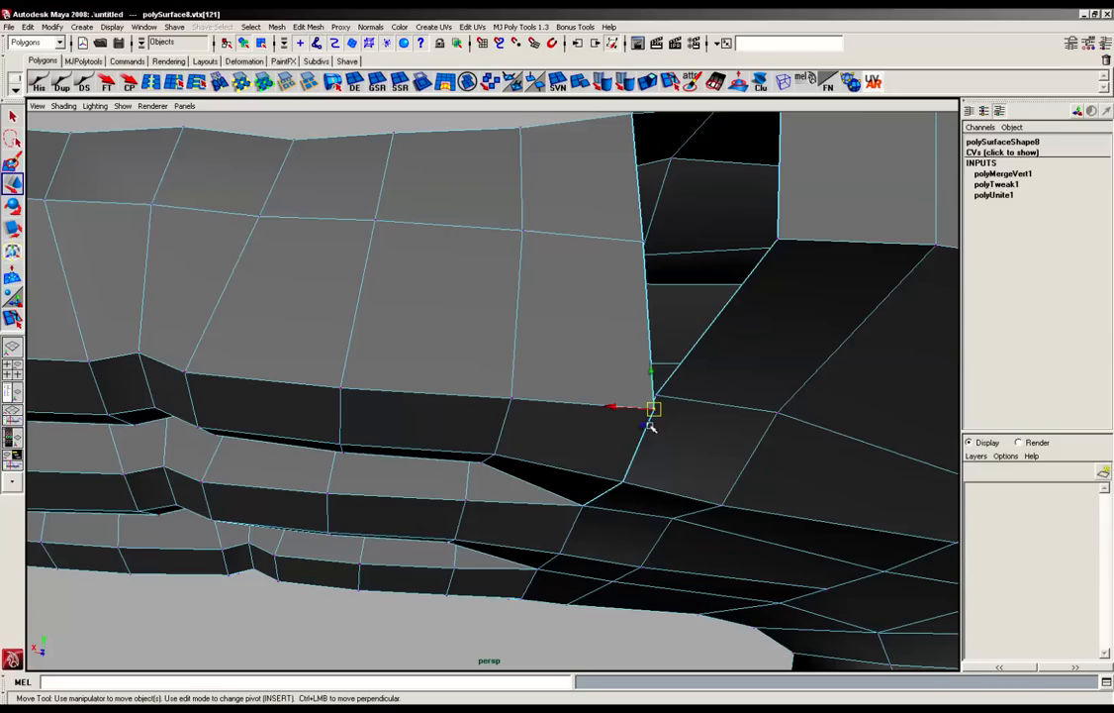
{"action": "left_click_drag", "start_coordinate": [651, 409], "coordinate": [655, 394]}
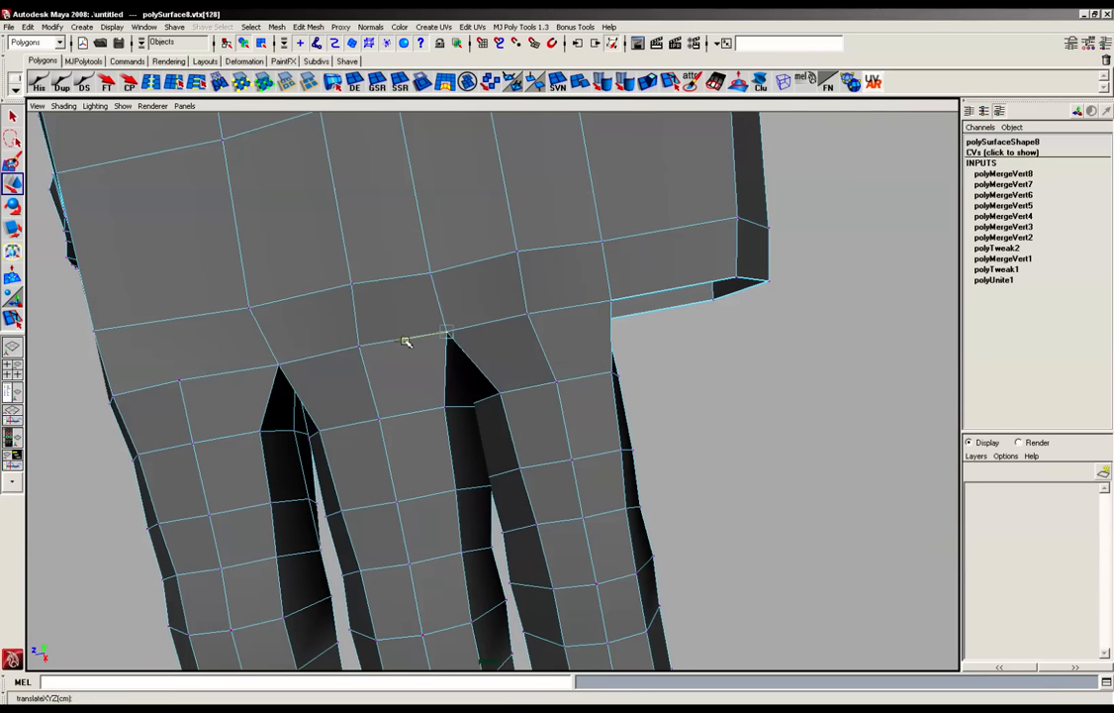
- Snap the last base vertex onto the palm and click in the viewport
{"action": "left_click_drag", "start_coordinate": [406, 341], "coordinate": [609, 454]}
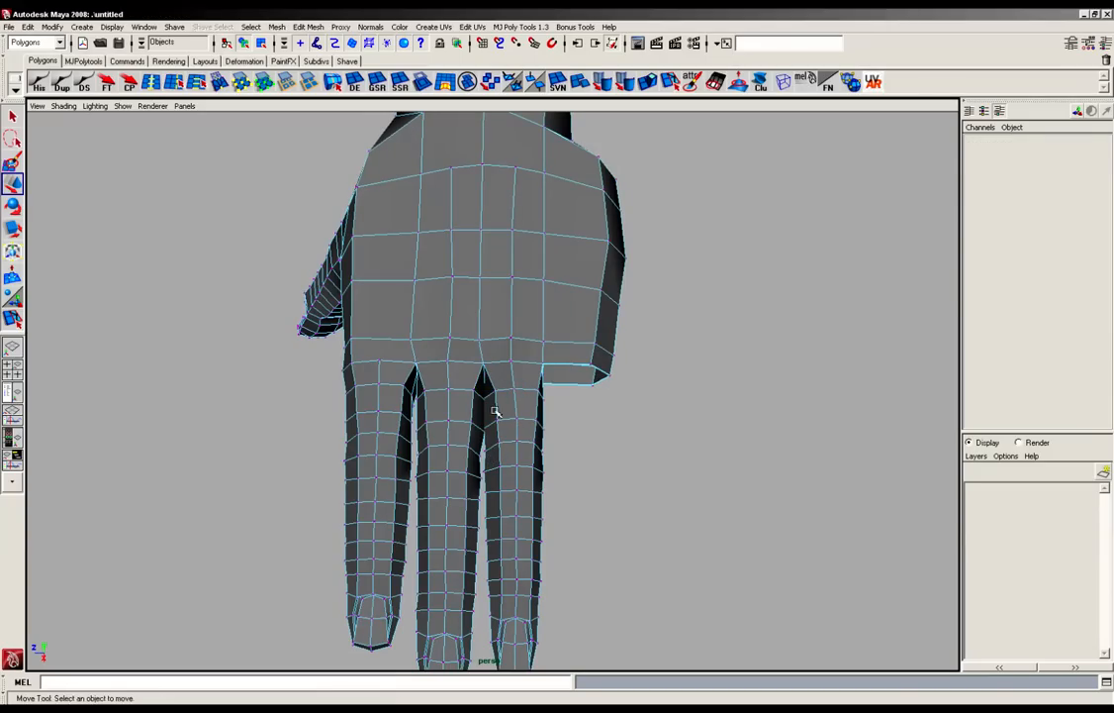
{"action": "left_click", "coordinate": [484, 395]}
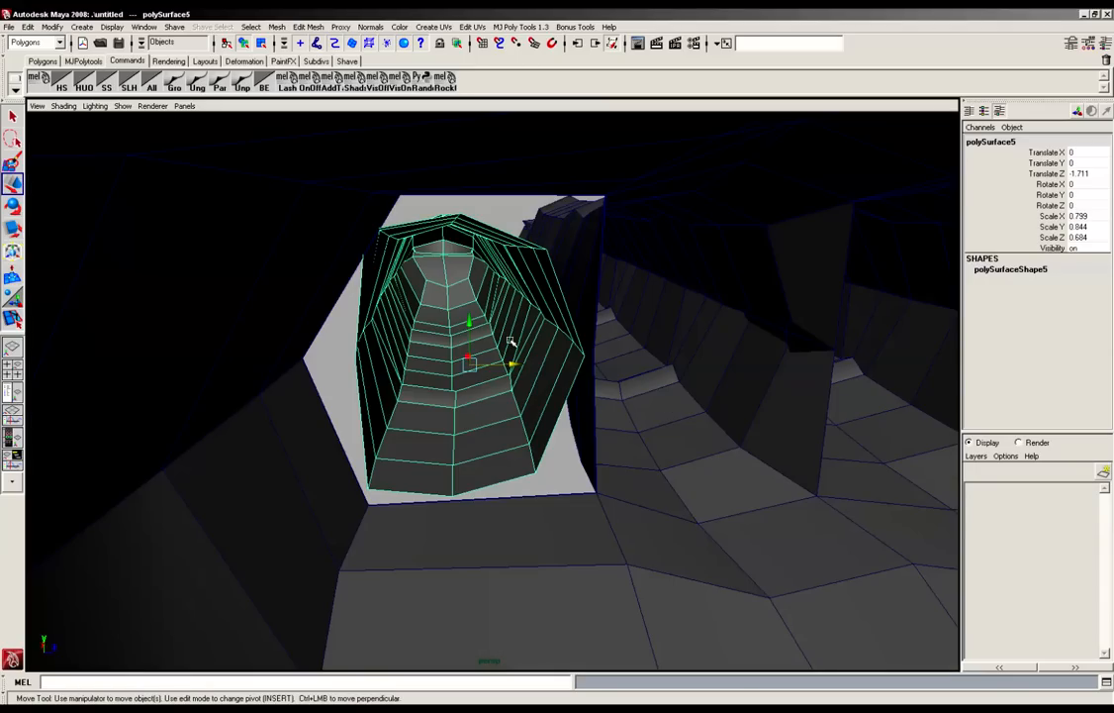
{"action": "mouse_move", "coordinate": [528, 569]}
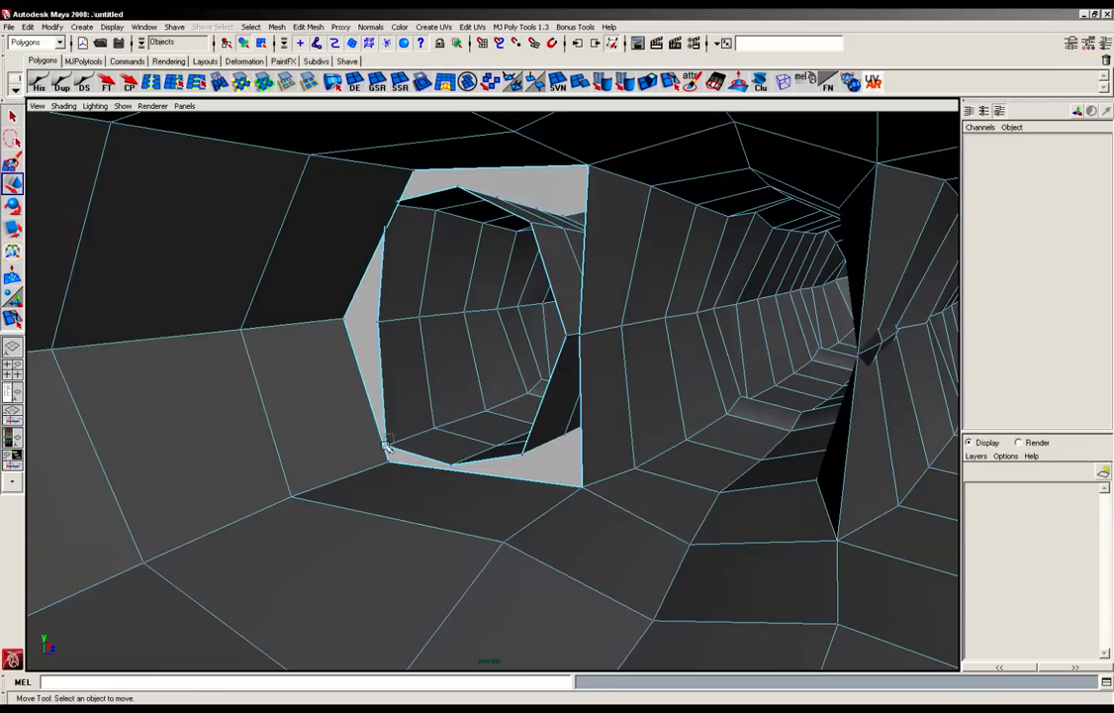
- Pick a vertex at the fourth finger's palm opening
{"action": "left_click", "coordinate": [389, 445]}
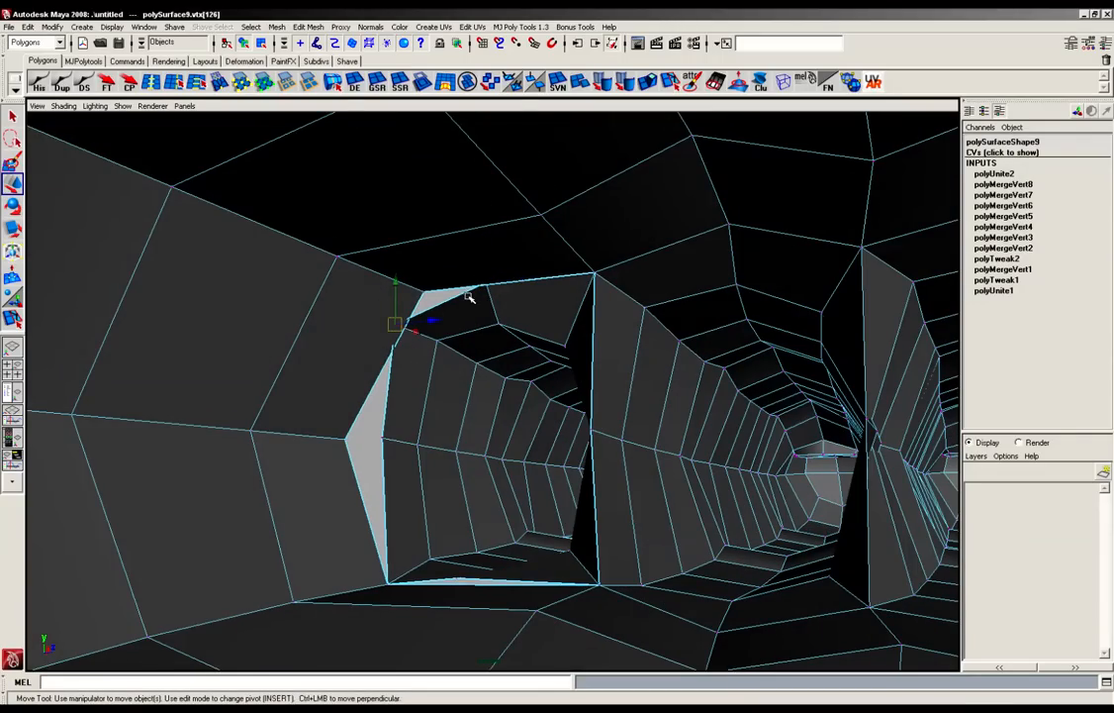
{"action": "mouse_move", "coordinate": [439, 365]}
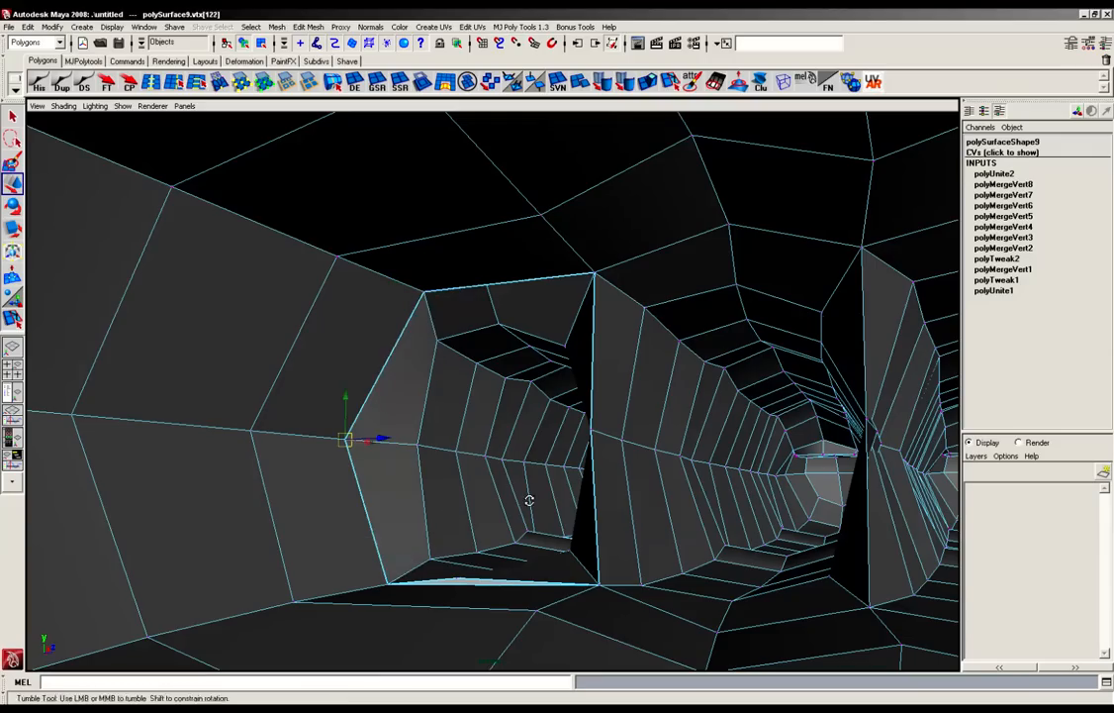
- Move the fourth finger's base vertex onto the palm opening's edge for merging
{"action": "left_click_drag", "start_coordinate": [529, 500], "coordinate": [554, 455]}
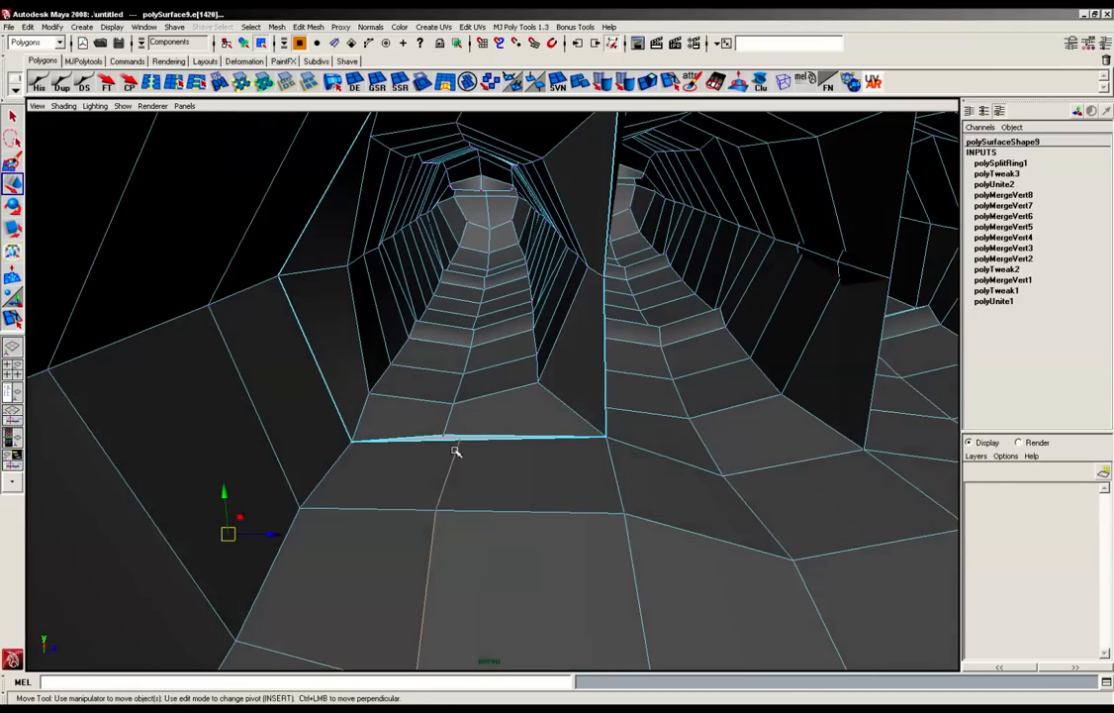
{"action": "left_click", "coordinate": [445, 436]}
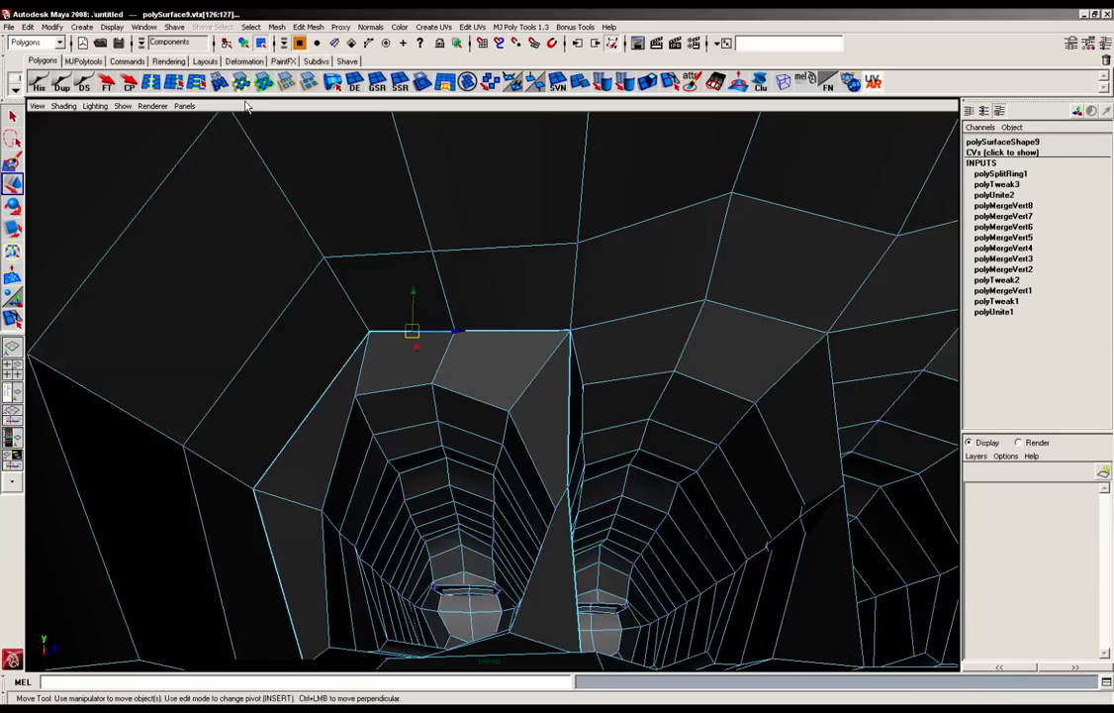
{"action": "left_click_drag", "start_coordinate": [495, 396], "coordinate": [475, 198]}
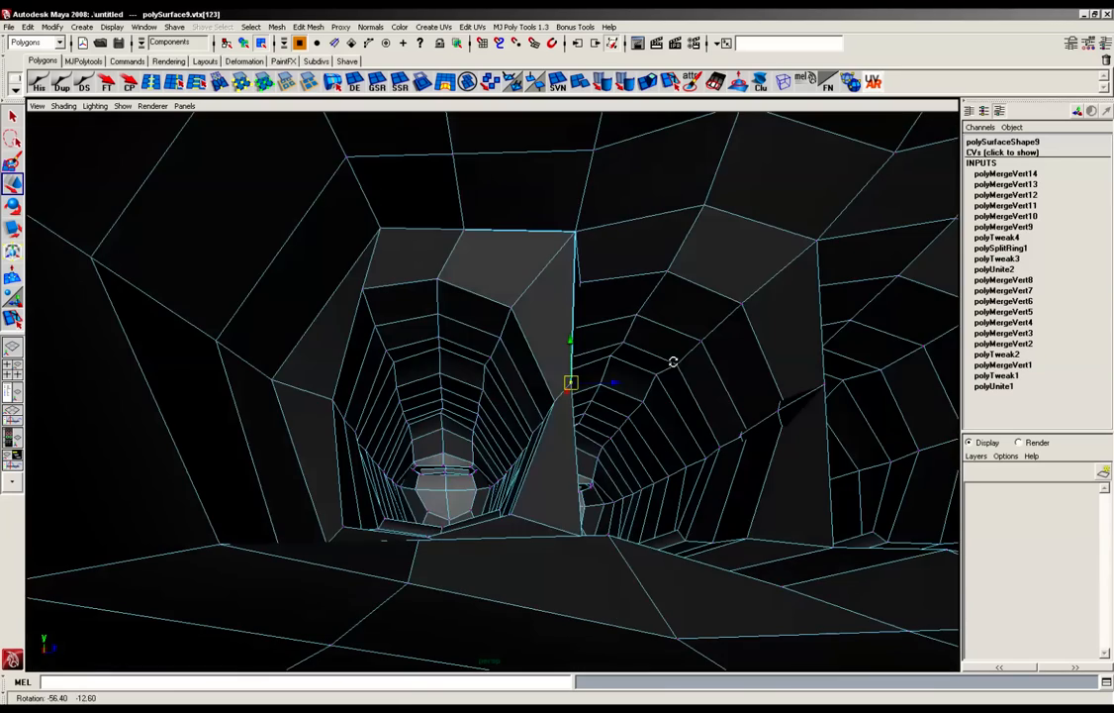
{"action": "left_click_drag", "start_coordinate": [569, 381], "coordinate": [569, 238]}
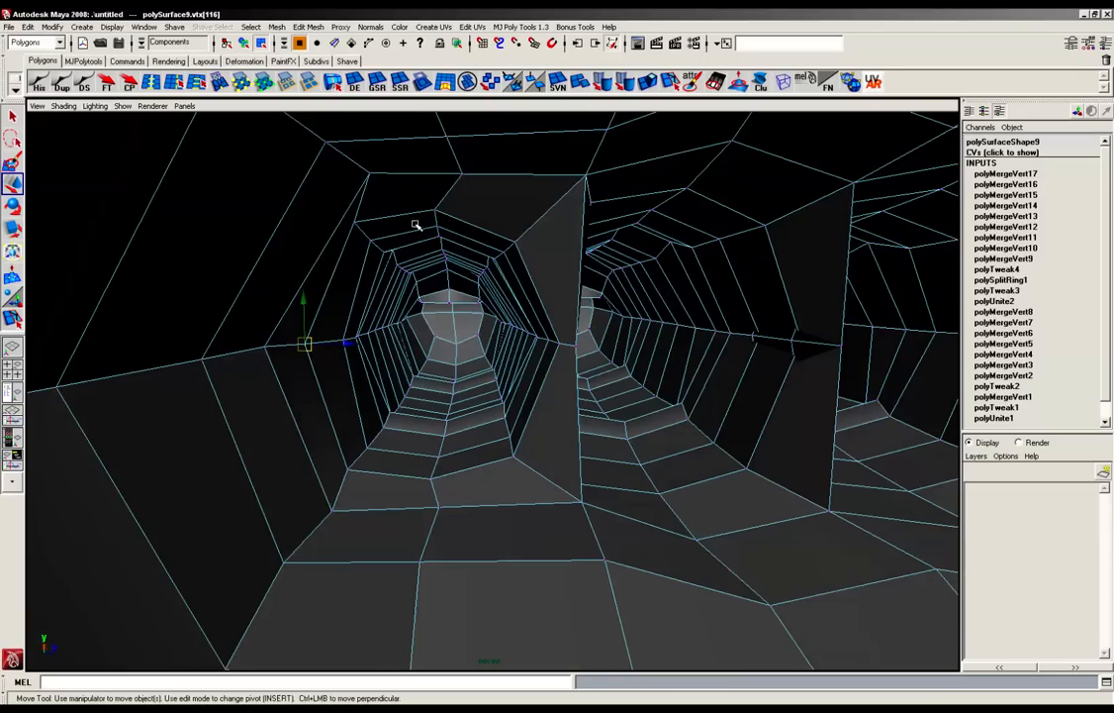
- Snap the last base vertex onto the palm and smooth the knuckle where finger meets palm
{"action": "left_click_drag", "start_coordinate": [304, 342], "coordinate": [445, 208]}
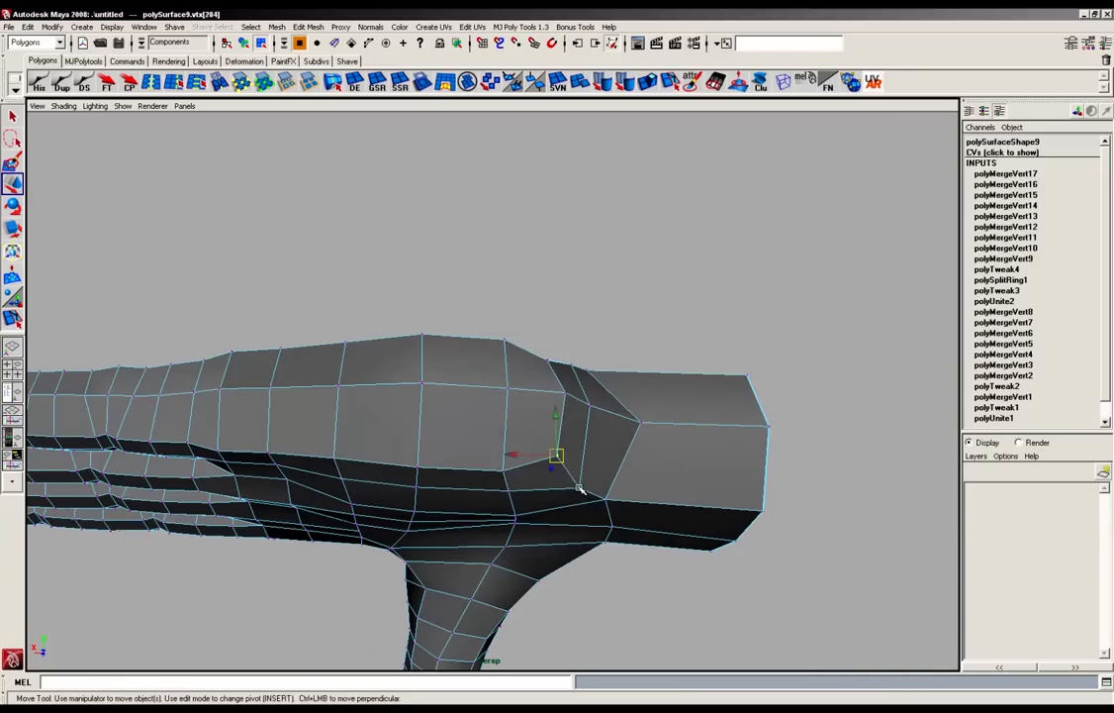
{"action": "left_click_drag", "start_coordinate": [556, 455], "coordinate": [589, 475]}
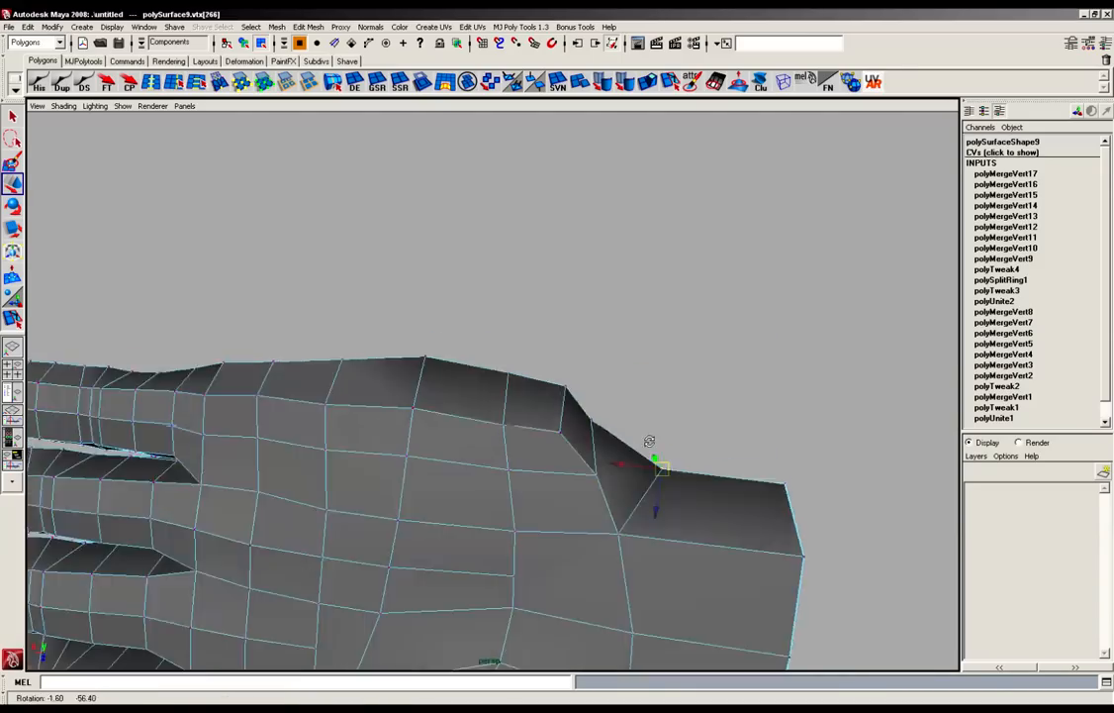
{"action": "left_click_drag", "start_coordinate": [649, 440], "coordinate": [594, 332]}
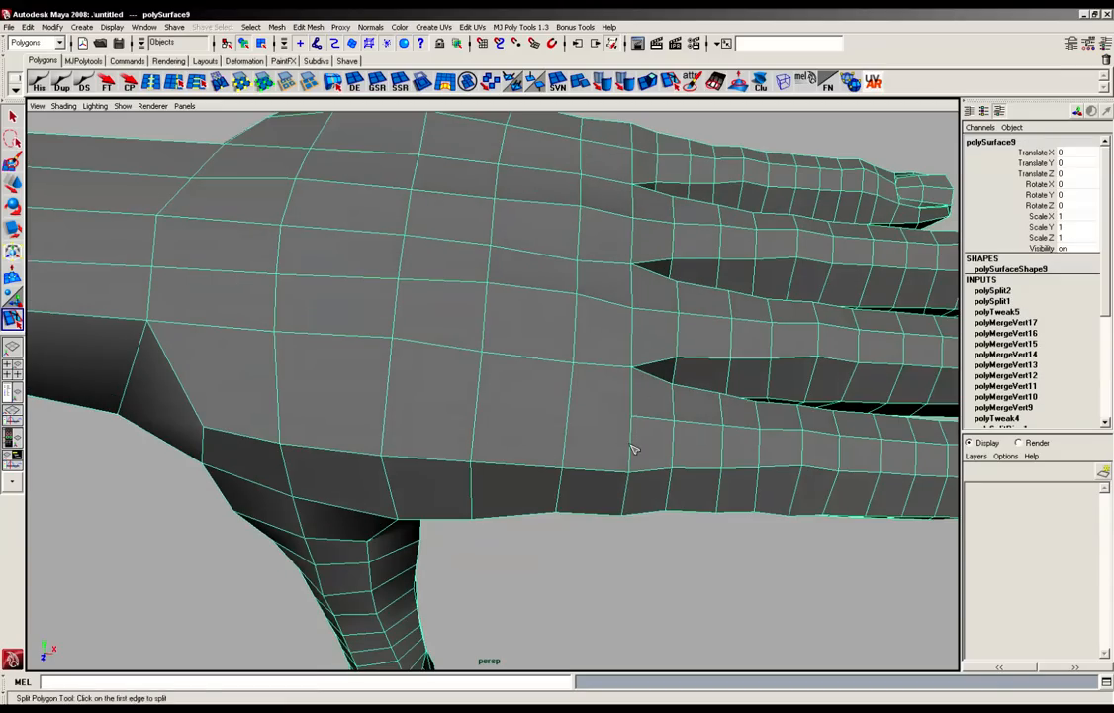
- Split a new edge across the back of the hand toward the wrist, then enter Vertex mode
{"action": "left_click", "coordinate": [579, 406]}
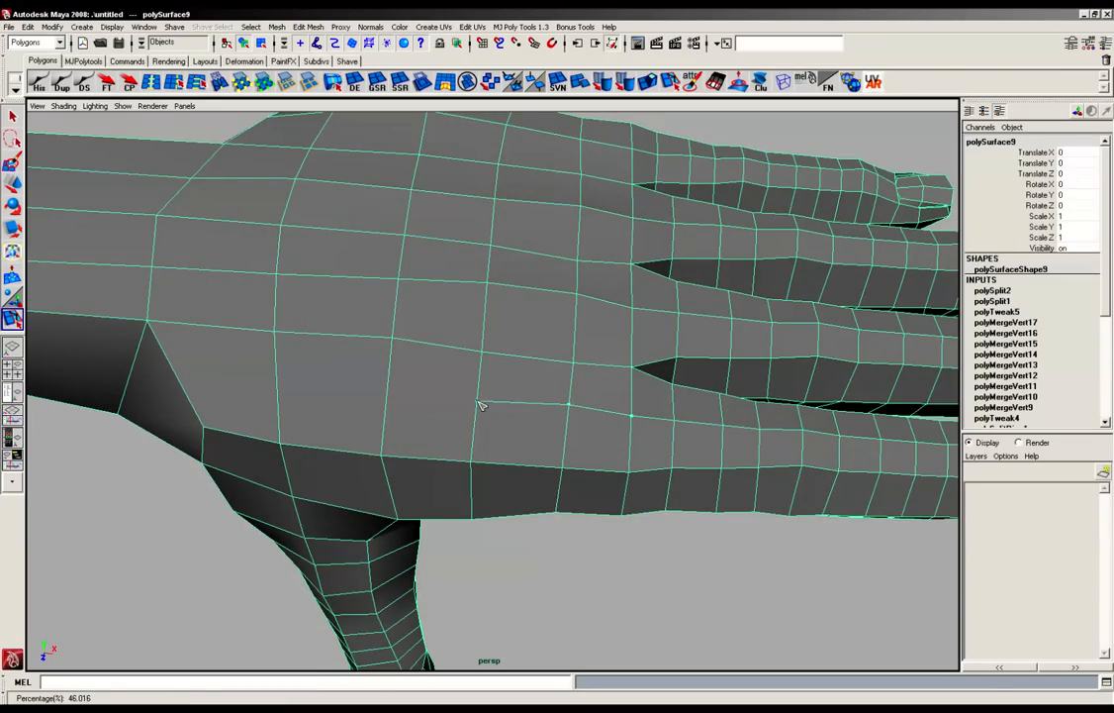
{"action": "left_click_drag", "start_coordinate": [480, 406], "coordinate": [381, 396]}
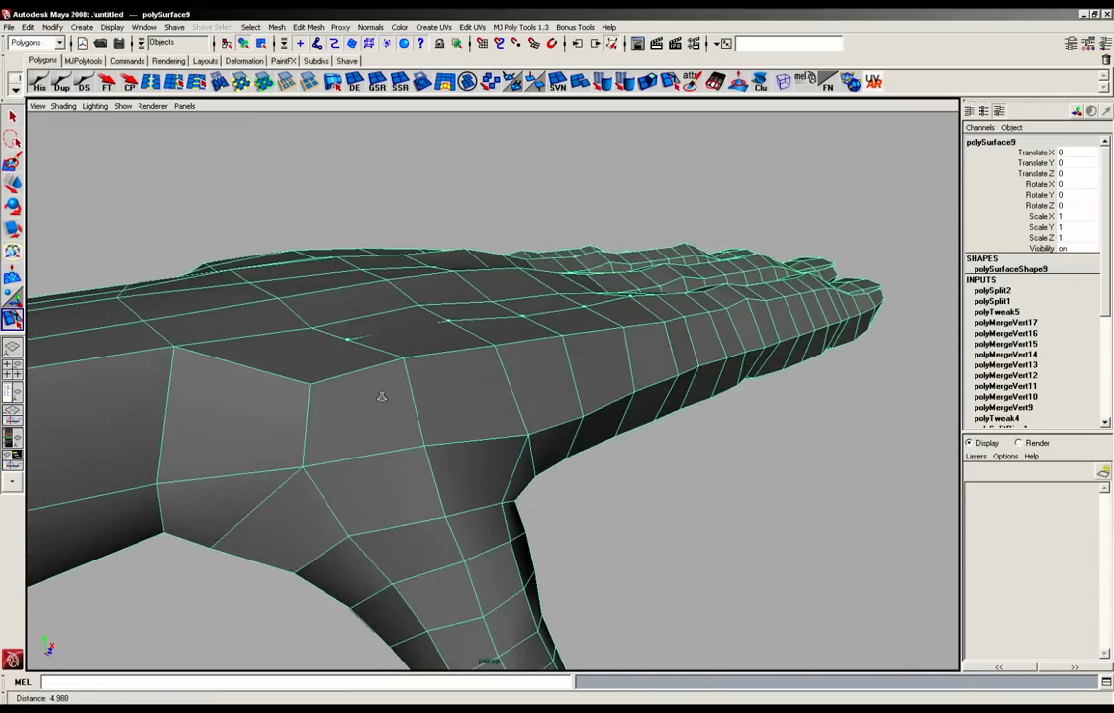
{"action": "left_click_drag", "start_coordinate": [381, 396], "coordinate": [327, 376]}
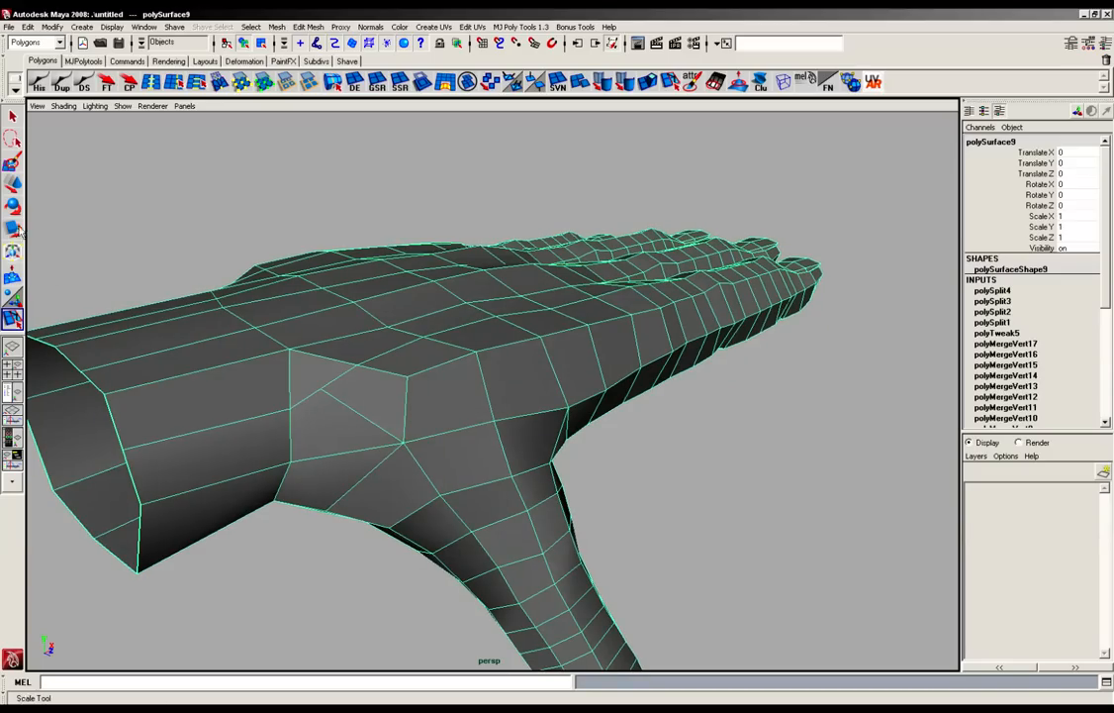
{"action": "right_click", "coordinate": [307, 406]}
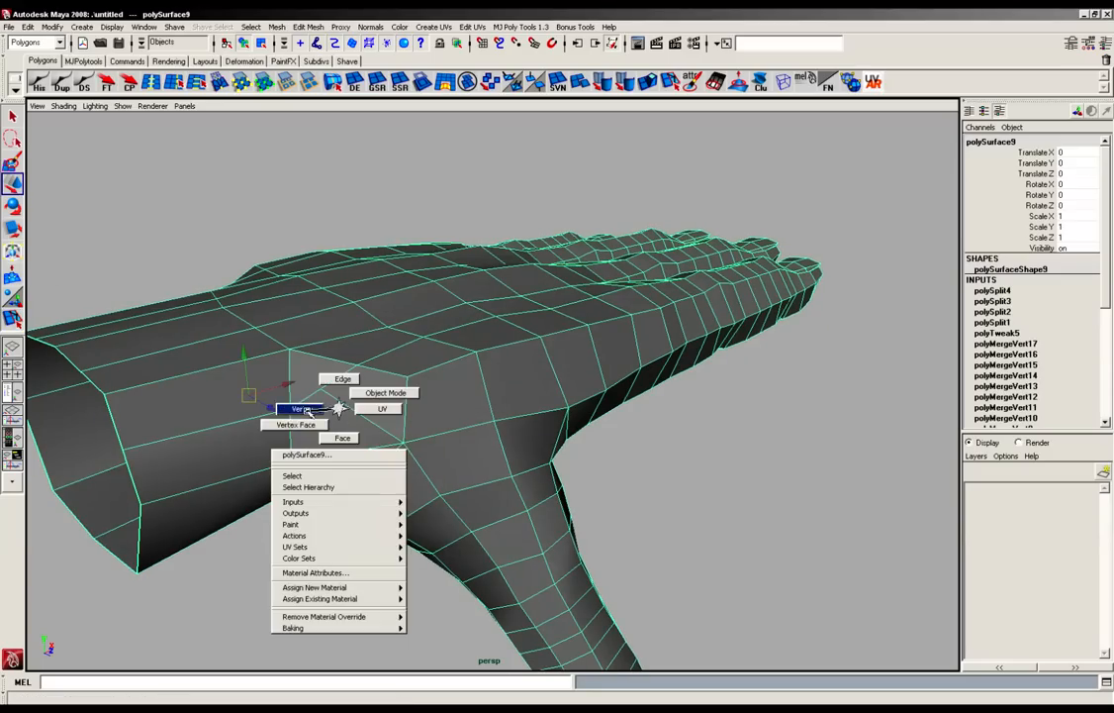